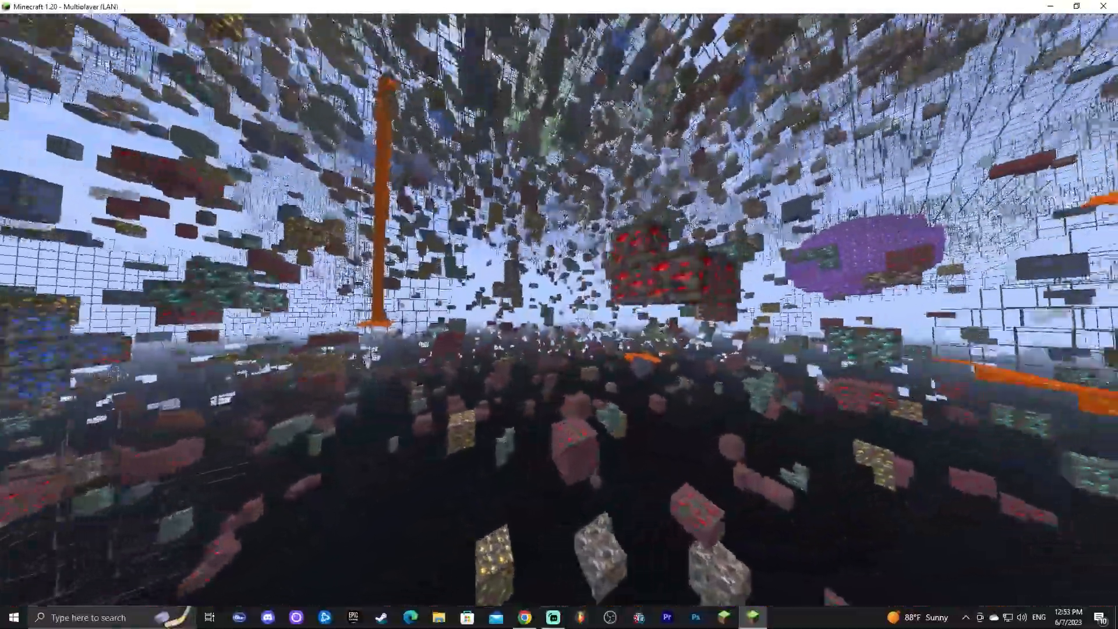
# Step: Switch from the Minecraft xray world to the itzCuba XRay texture pack guide in Chrome
pyautogui.click(524, 617)
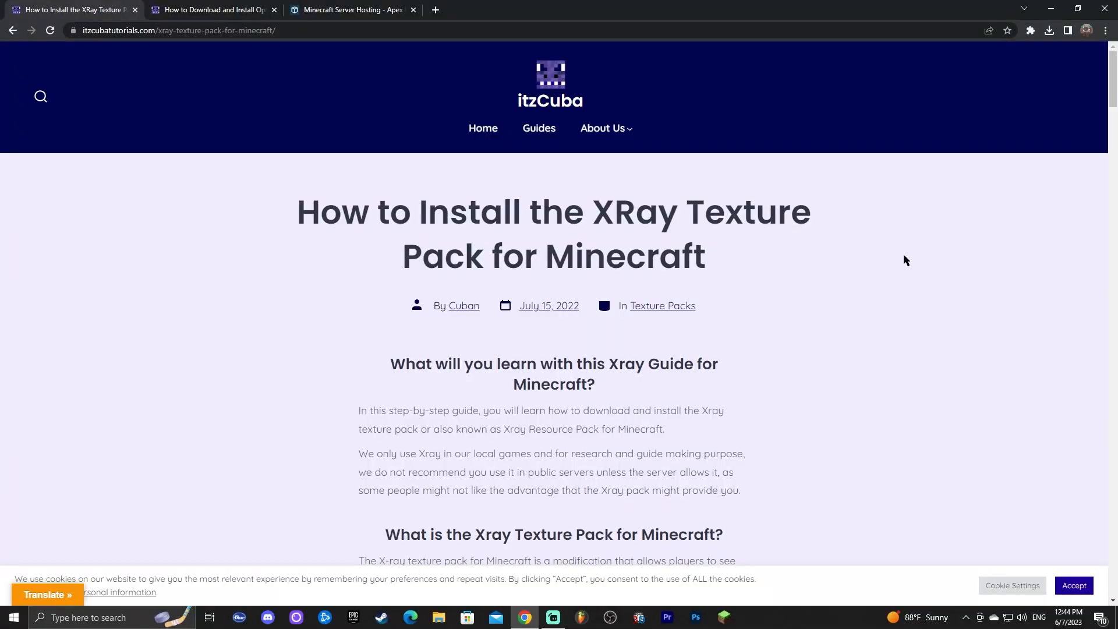
# Step: Read down through the itzCuba XRay install guide article
pyautogui.doubleClick(611, 212)
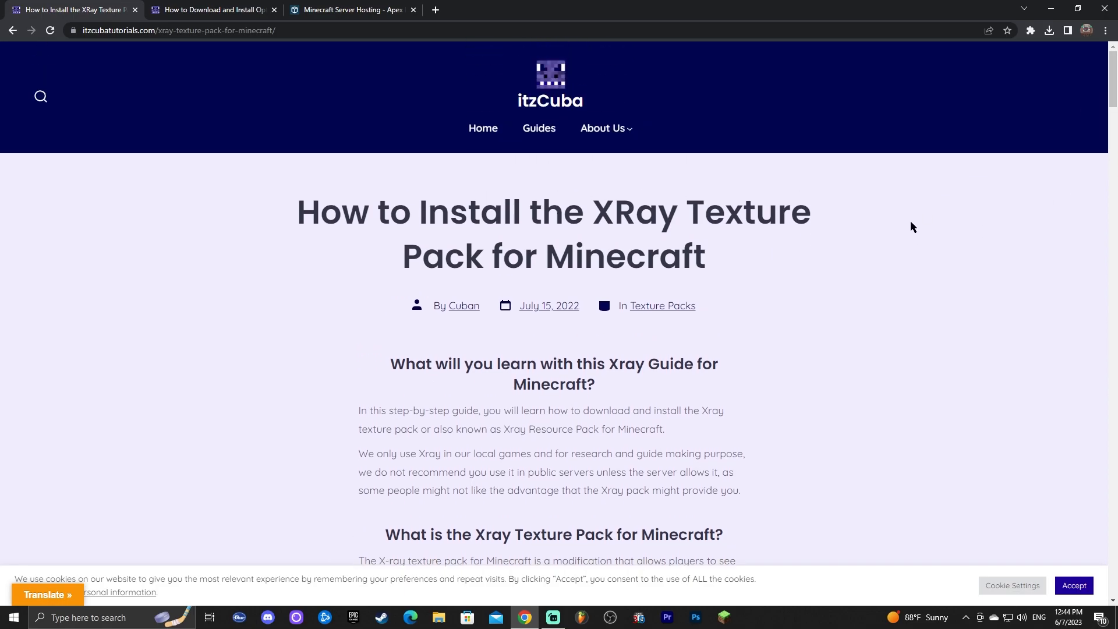
pyautogui.scroll(-3)
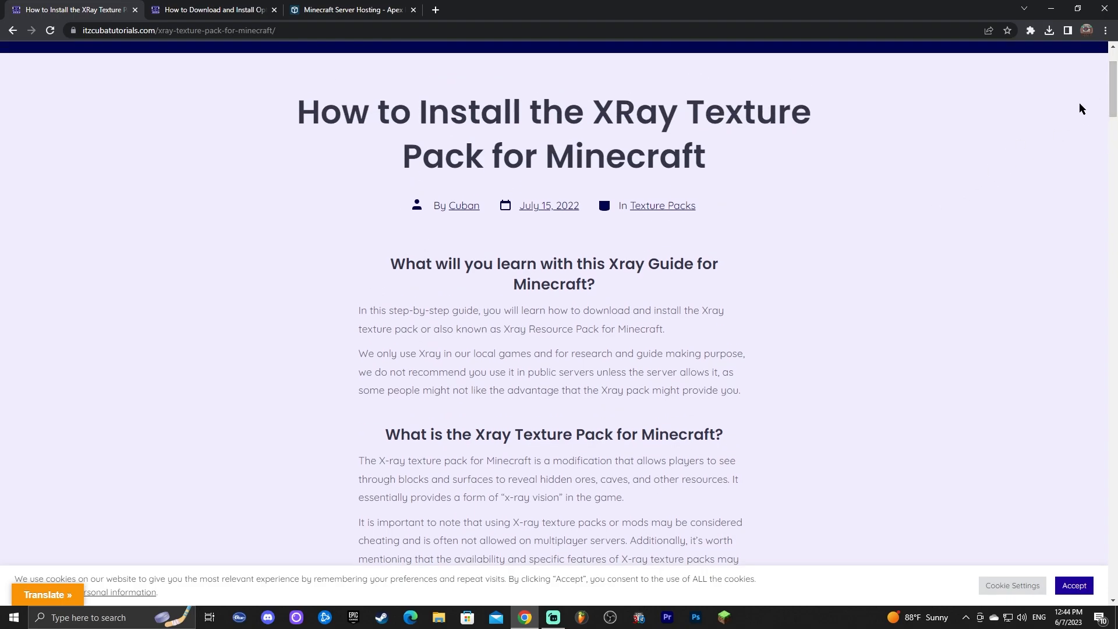
pyautogui.moveTo(1040, 105)
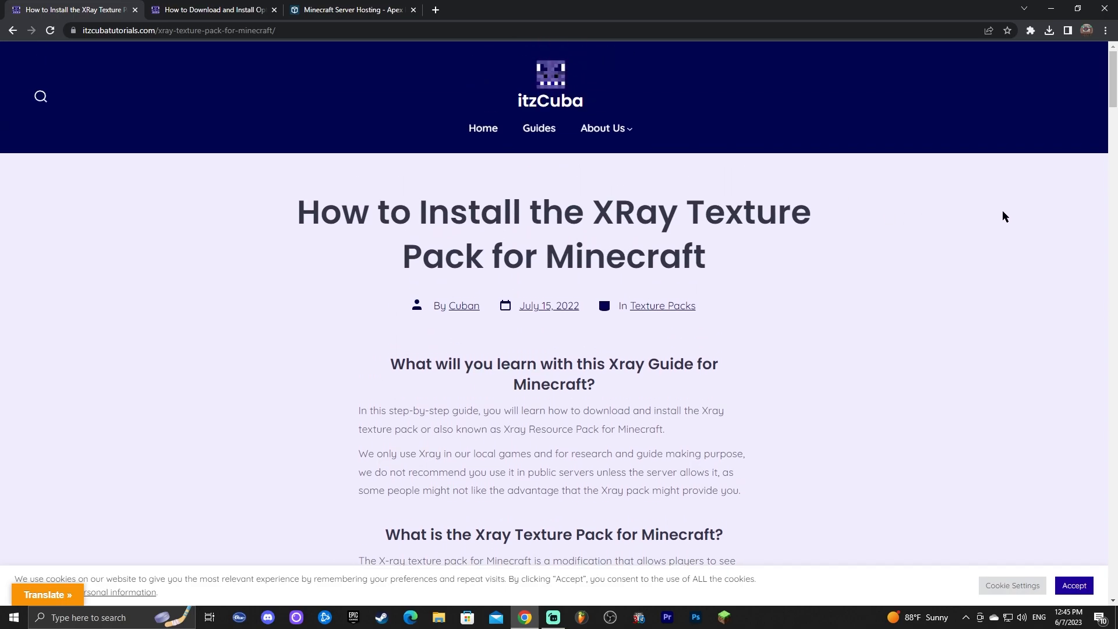
pyautogui.moveTo(934, 240)
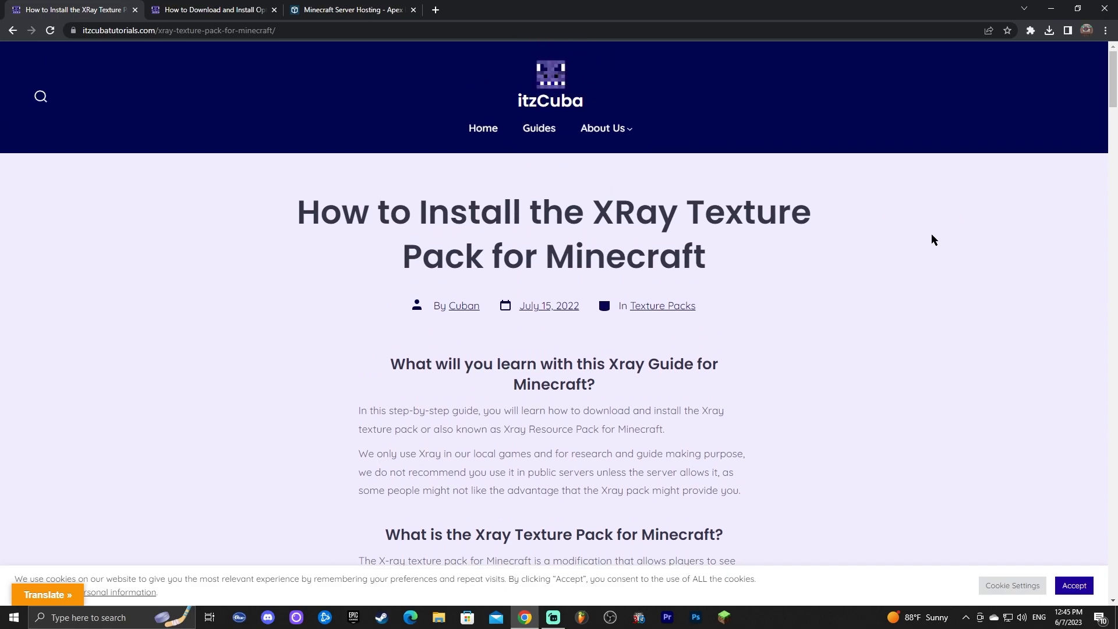
pyautogui.scroll(-3)
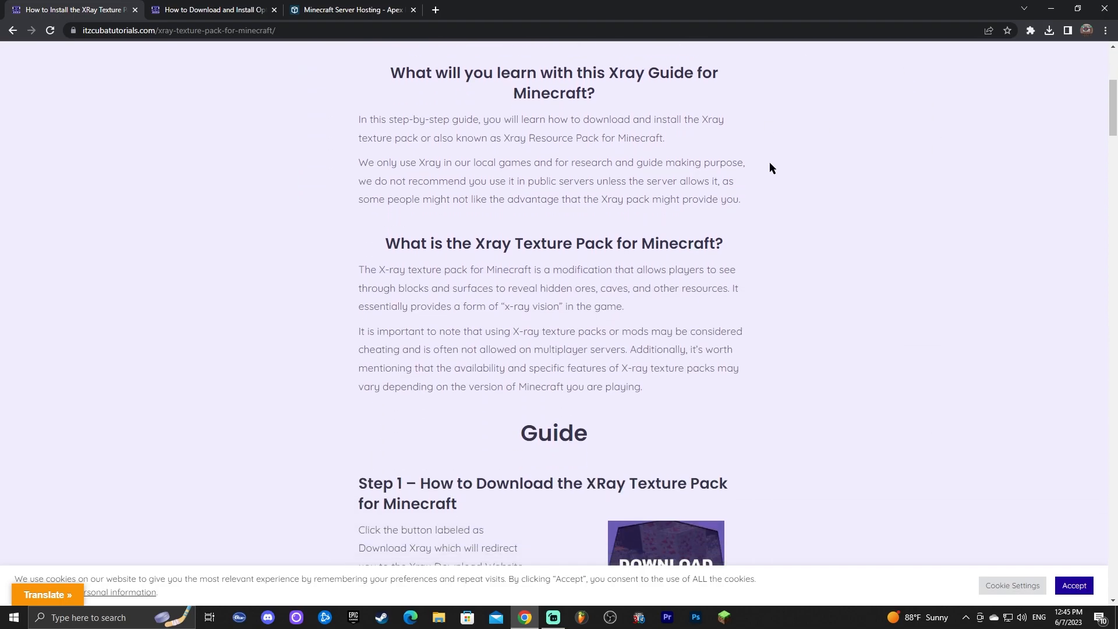
pyautogui.scroll(-3)
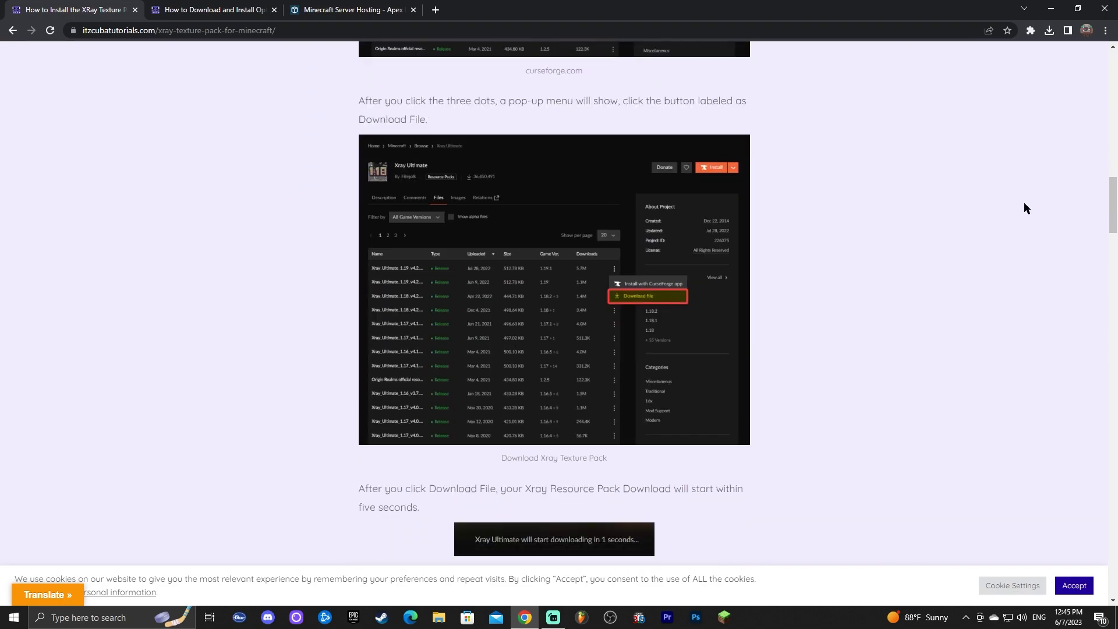
pyautogui.scroll(-3)
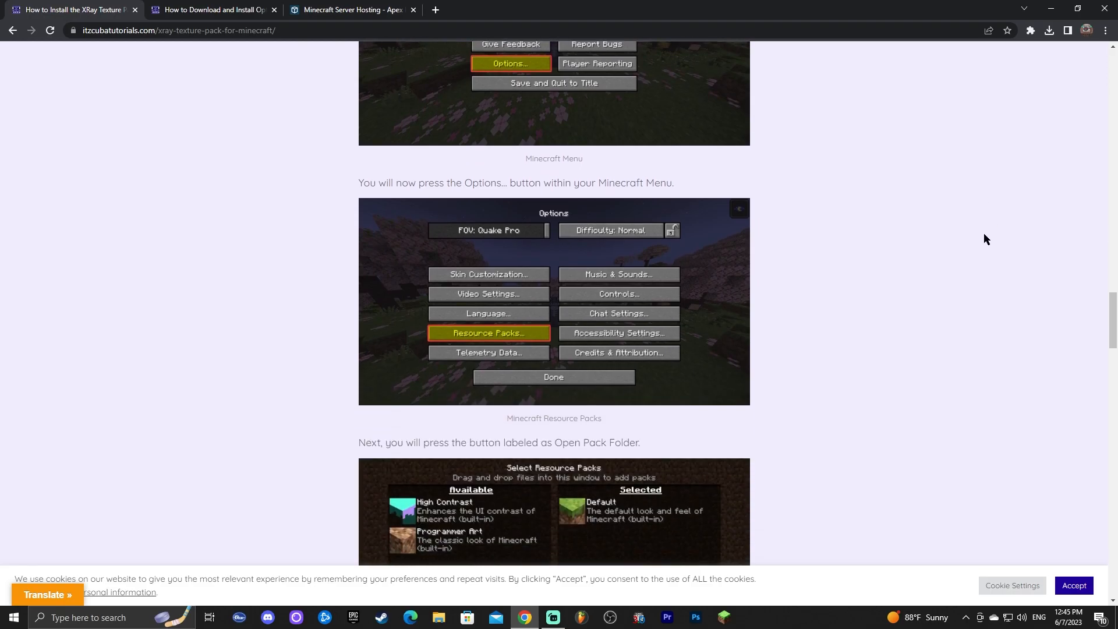
pyautogui.scroll(-3)
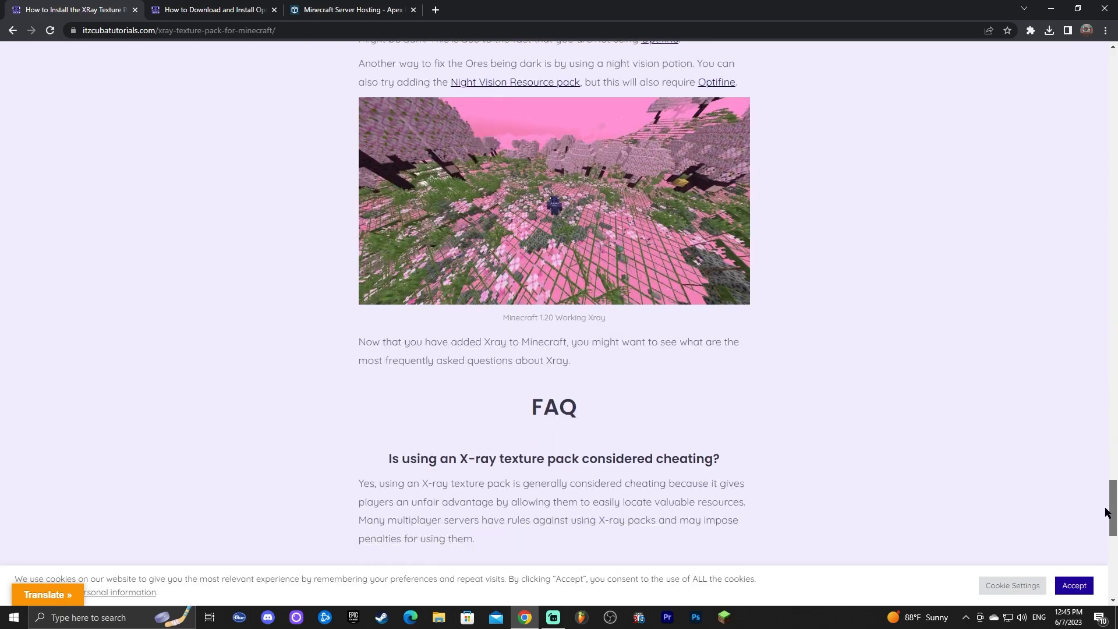
# Step: Follow the guide's Download Xray link to the Xray Ultimate files page on CurseForge
pyautogui.scroll(3)
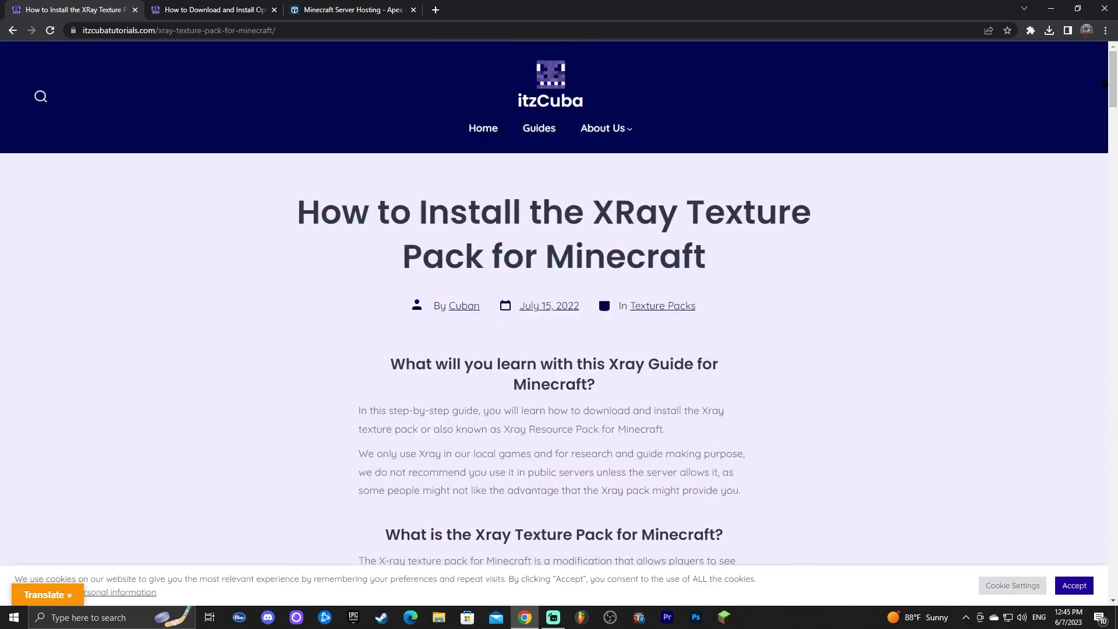
pyautogui.scroll(-3)
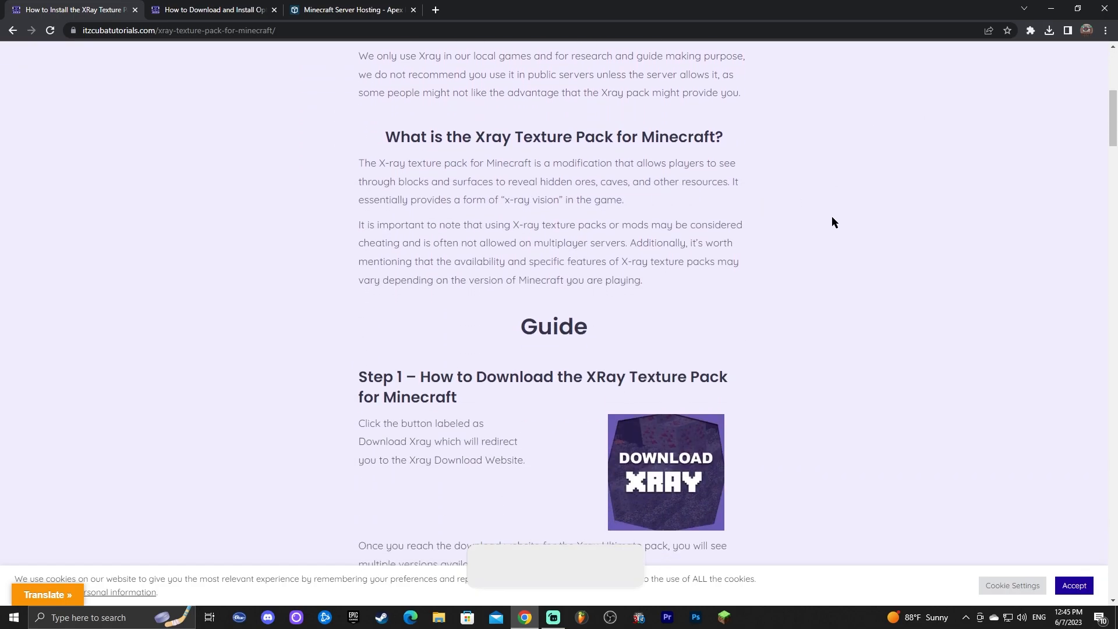
pyautogui.scroll(-3)
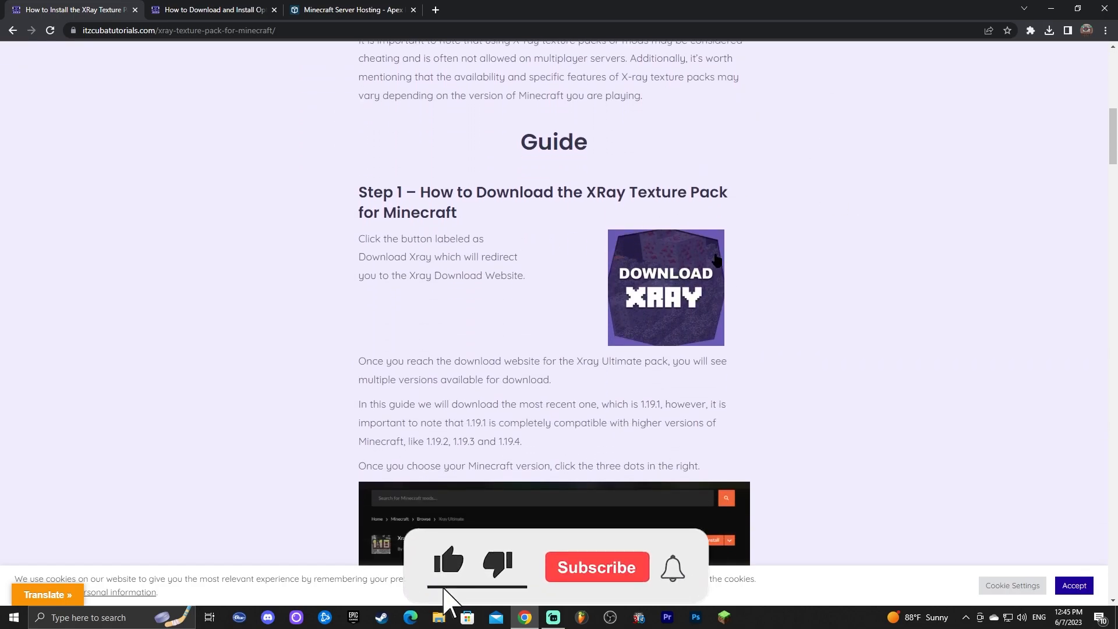
pyautogui.click(665, 288)
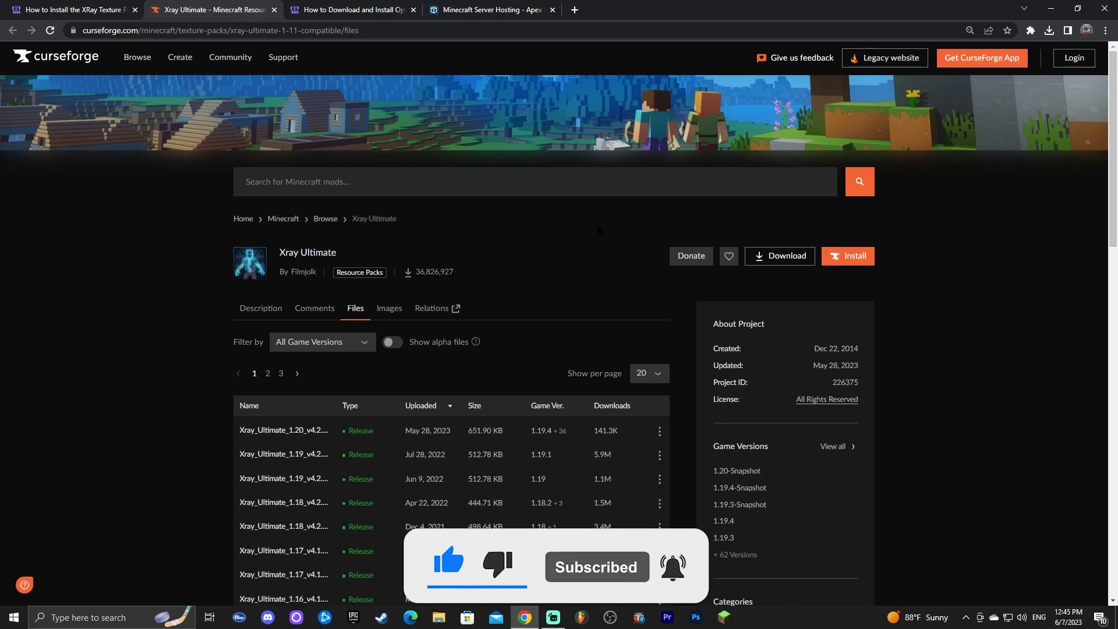
# Step: Scroll the CurseForge file list to the Xray_Ultimate_1.20_v4.2.4.zip release
pyautogui.scroll(-3)
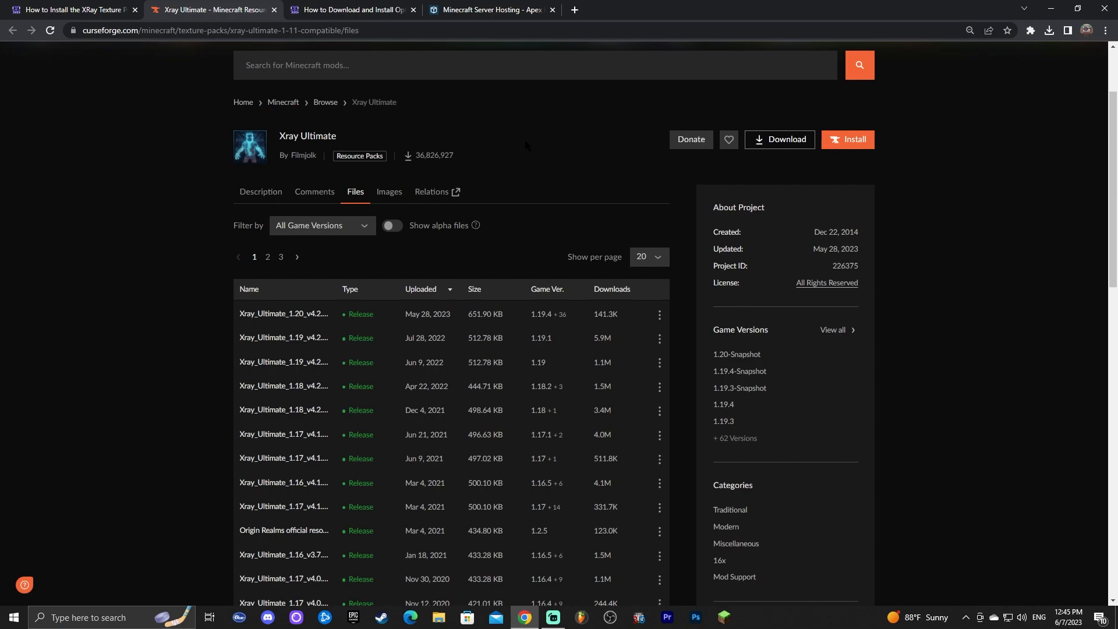
pyautogui.scroll(-3)
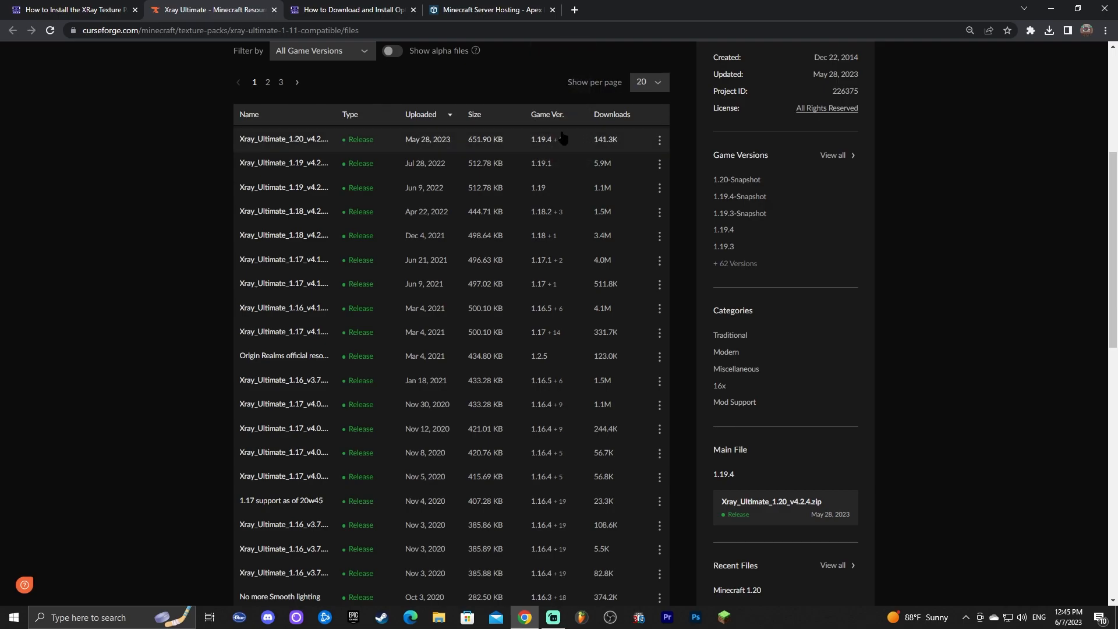
pyautogui.scroll(-3)
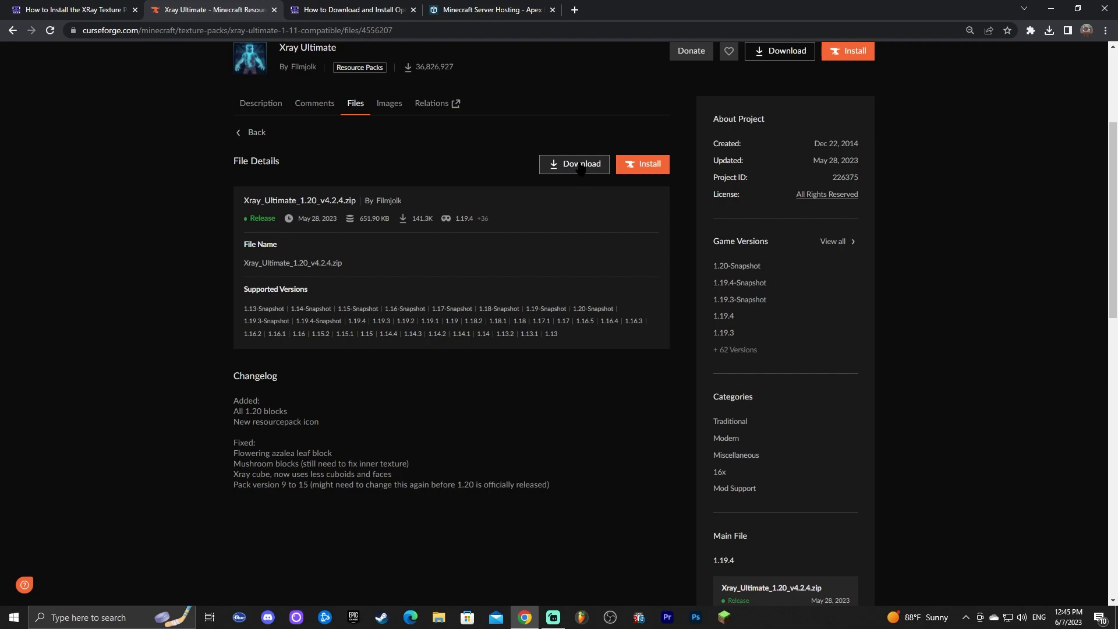
pyautogui.click(573, 164)
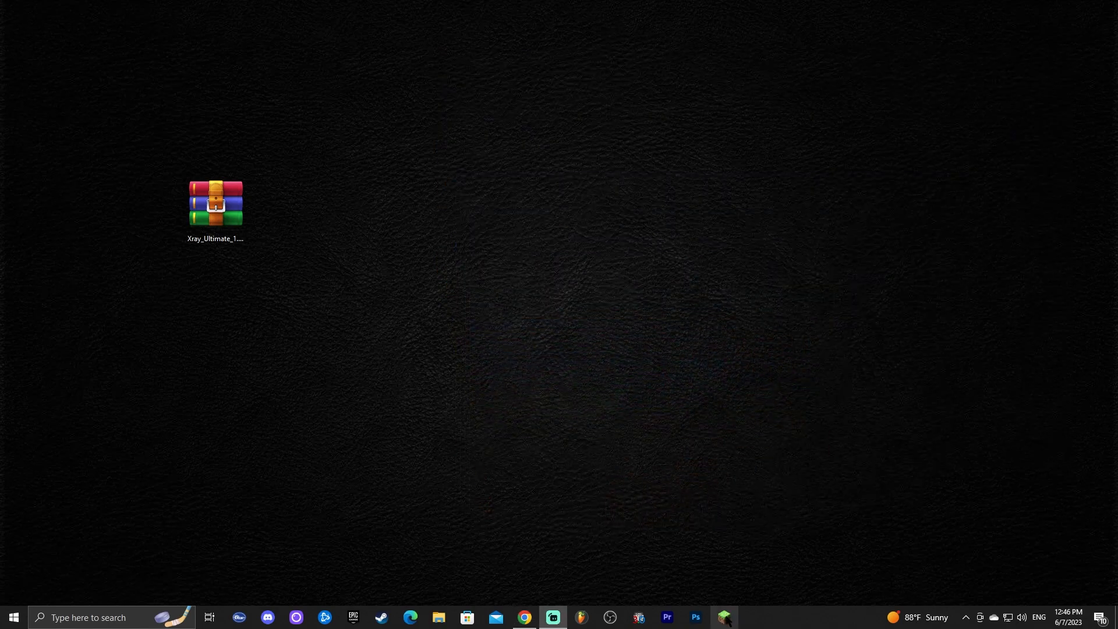
# Step: Bring up the Minecraft Launcher maximized on the Java Edition play screen
pyautogui.click(723, 617)
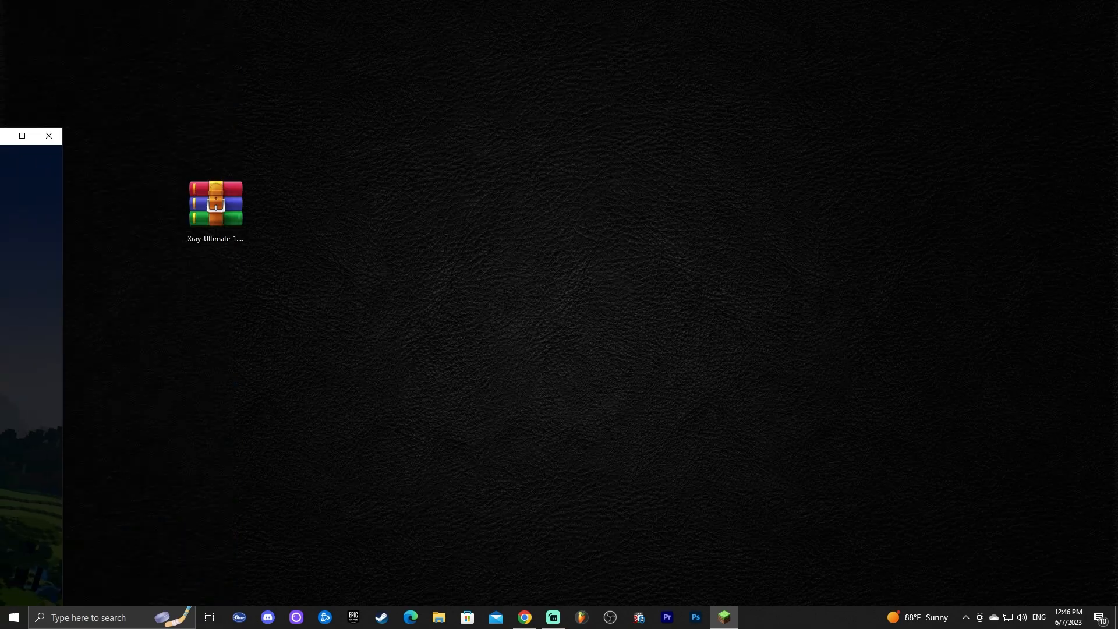
pyautogui.click(723, 617)
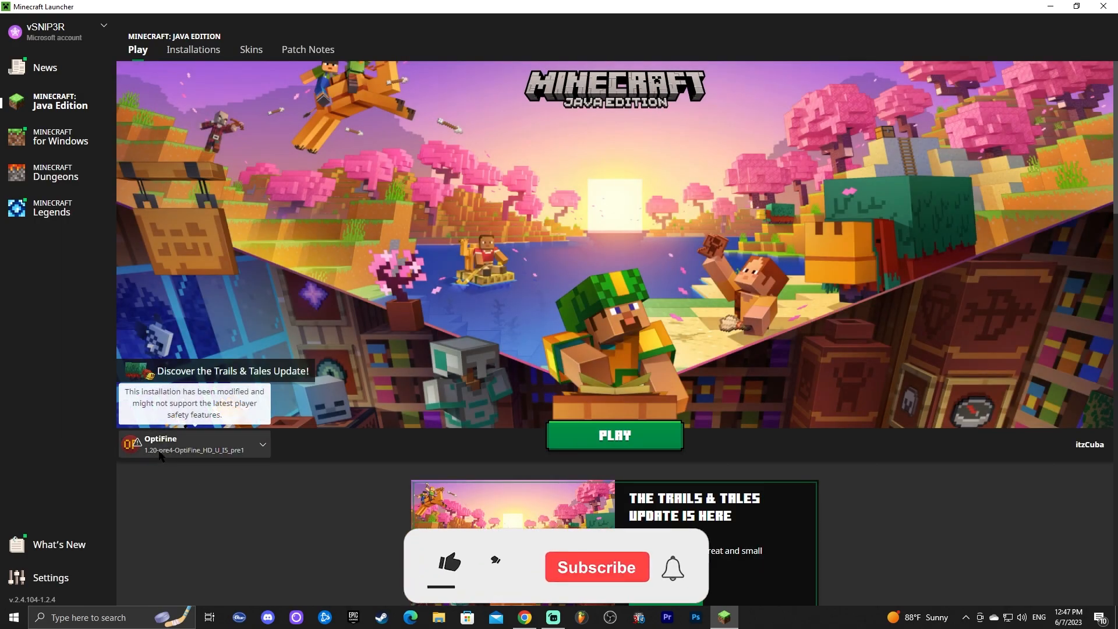
# Step: Switch the installation from OptiFine to Latest release 1.20 and start the game
pyautogui.click(447, 564)
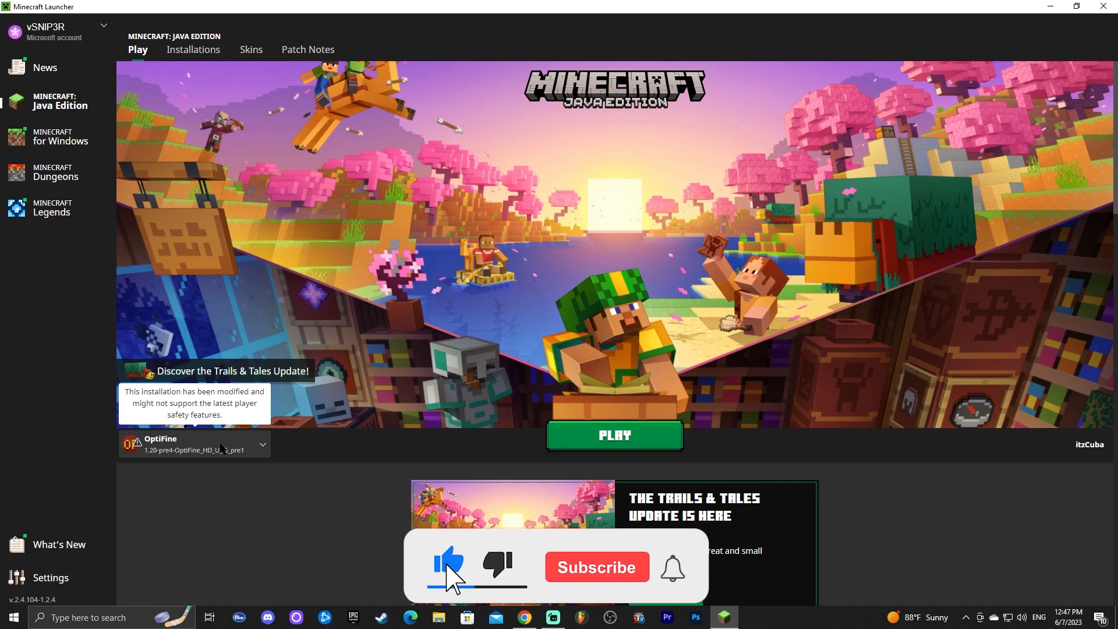
pyautogui.click(595, 567)
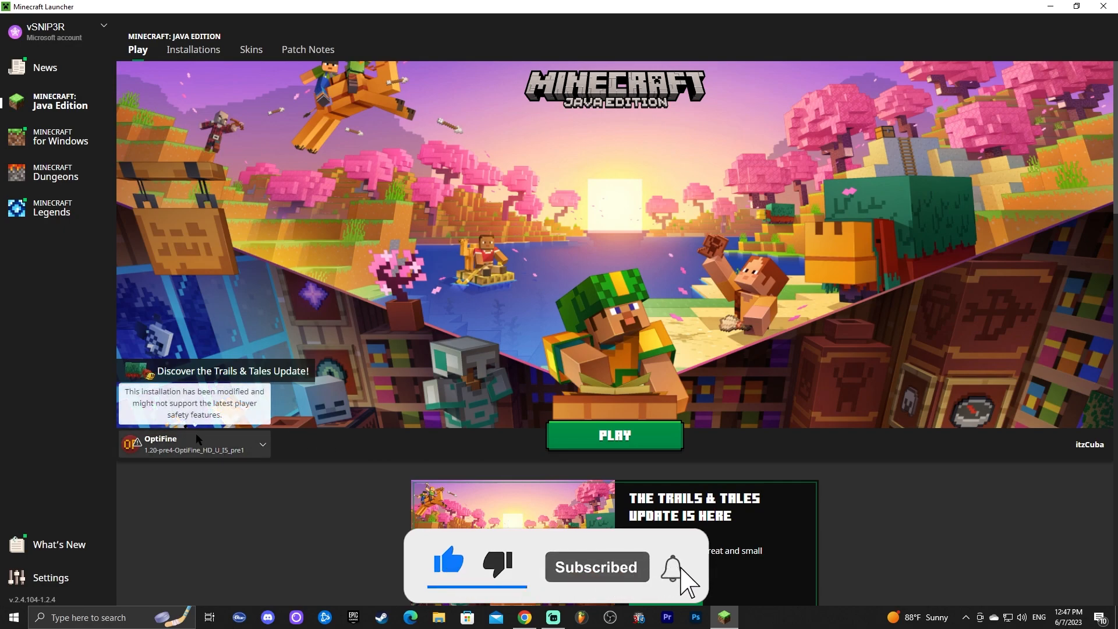
pyautogui.click(193, 444)
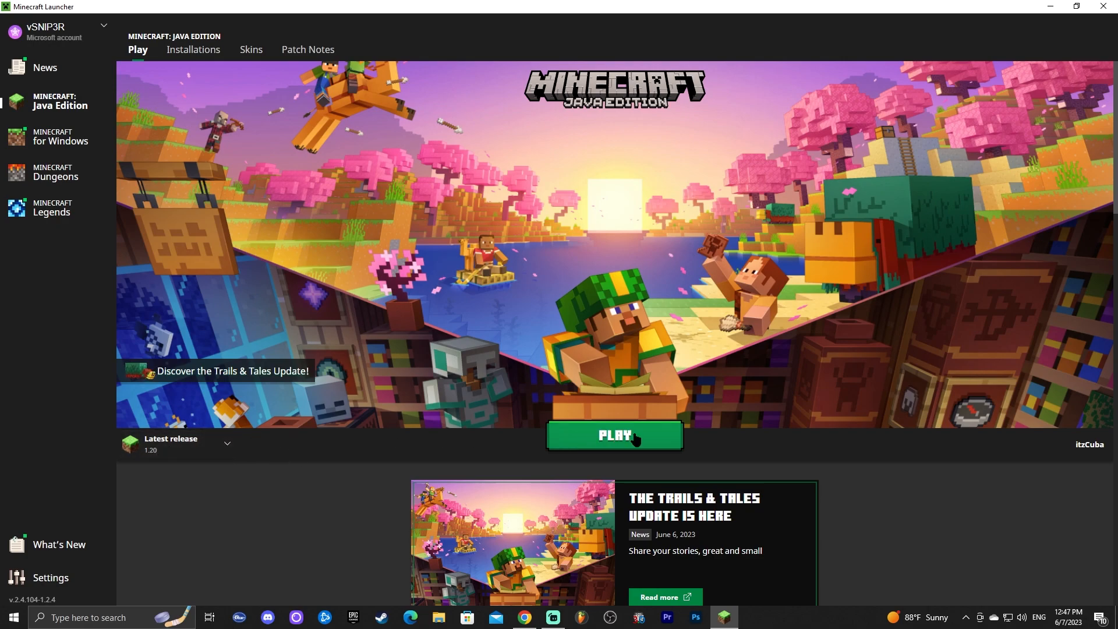
pyautogui.click(614, 435)
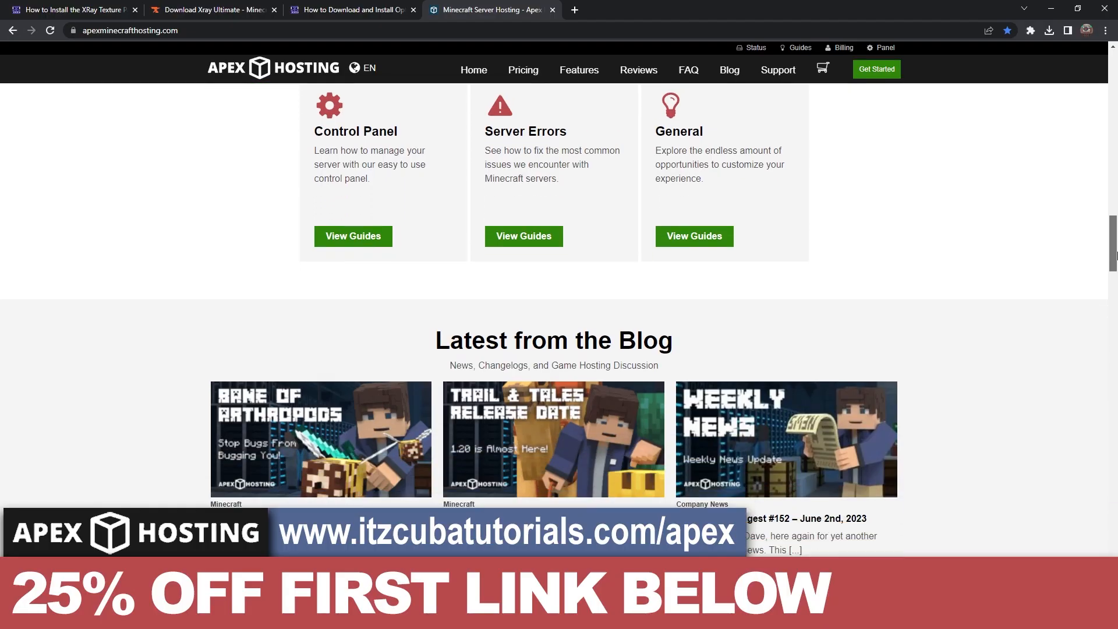
pyautogui.scroll(3)
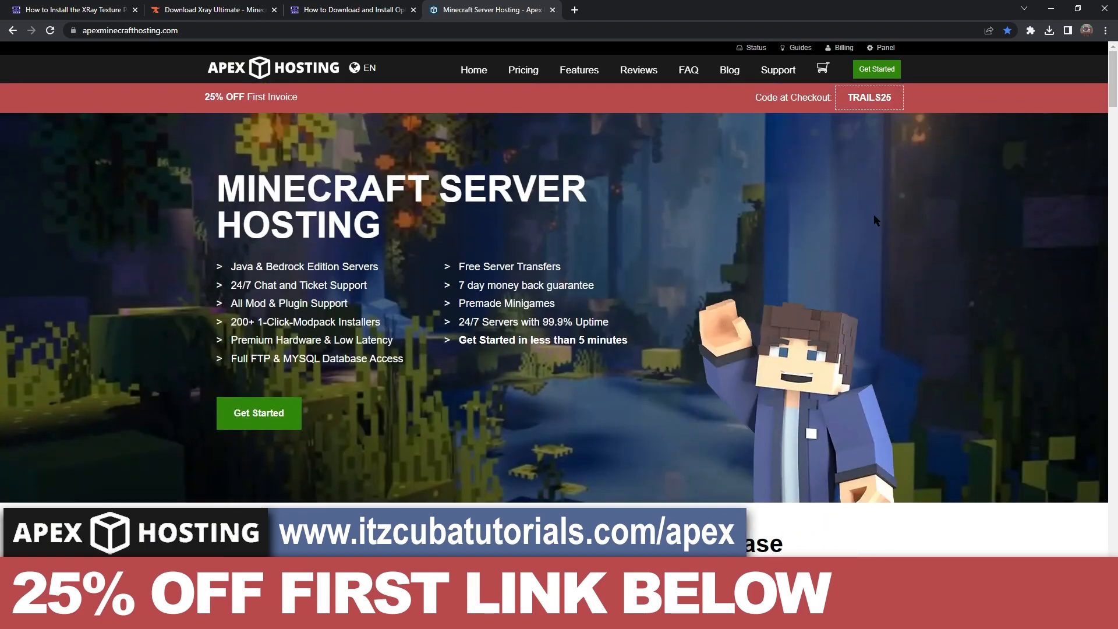
pyautogui.moveTo(440, 220)
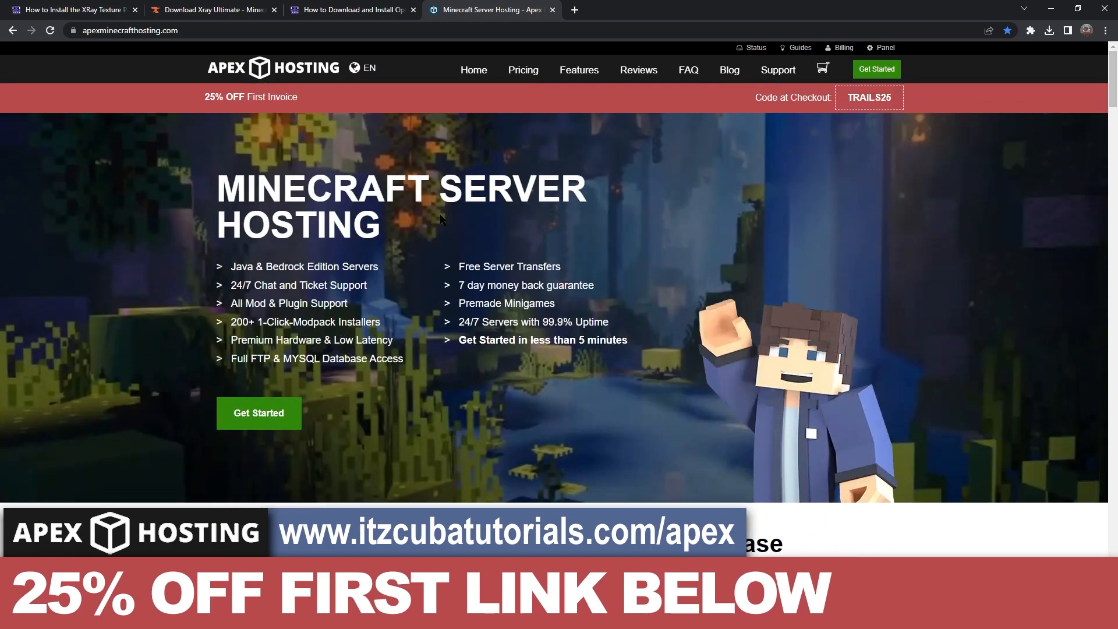
pyautogui.scroll(-3)
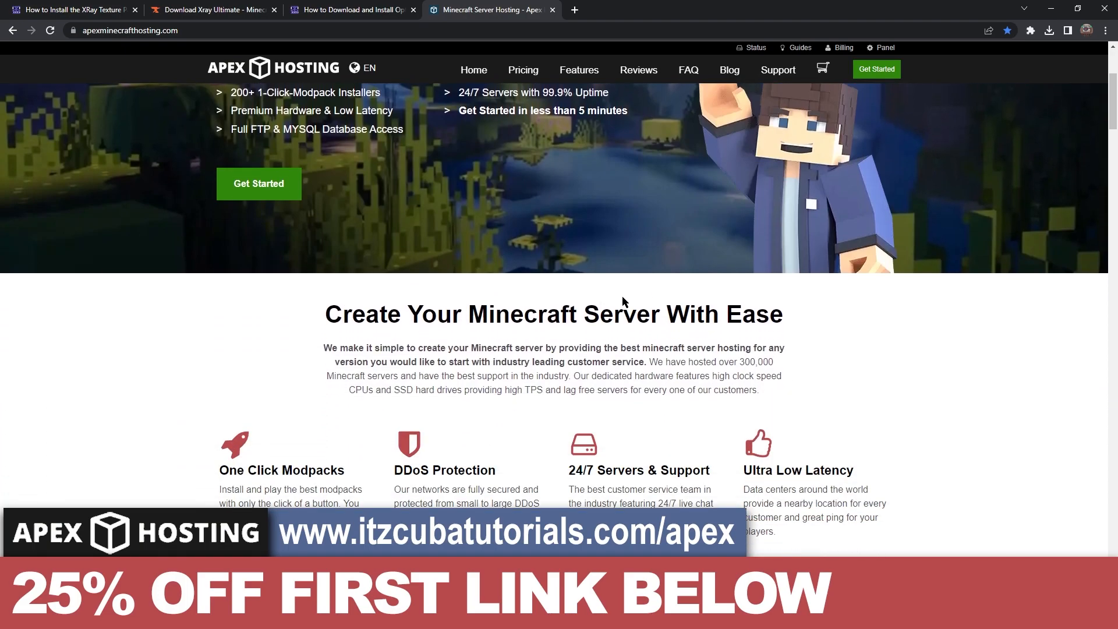
pyautogui.scroll(-3)
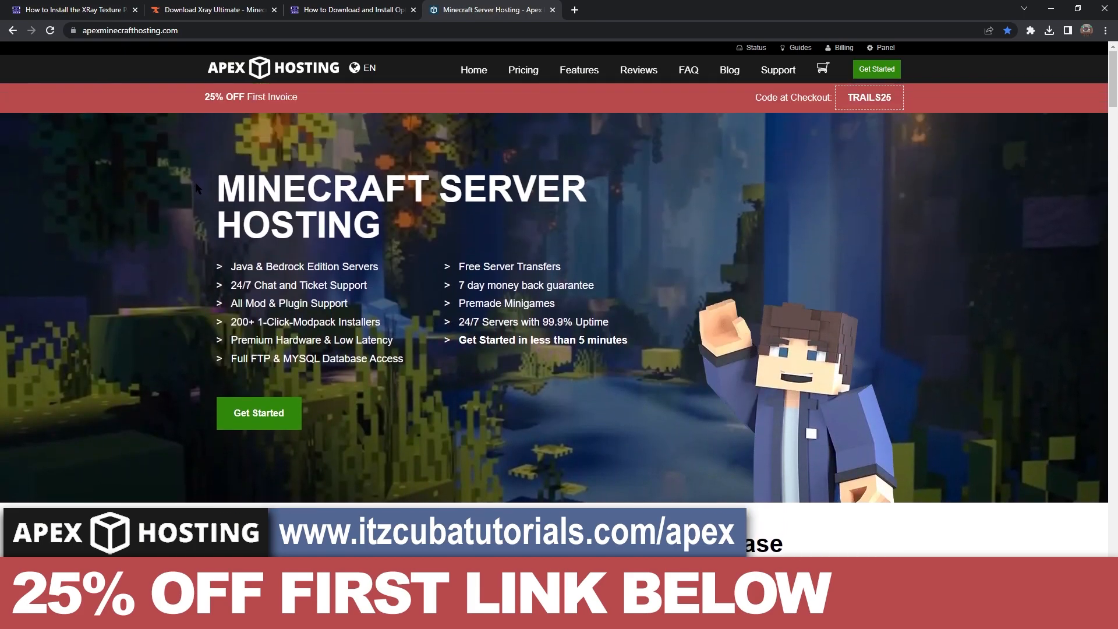
pyautogui.moveTo(251, 258)
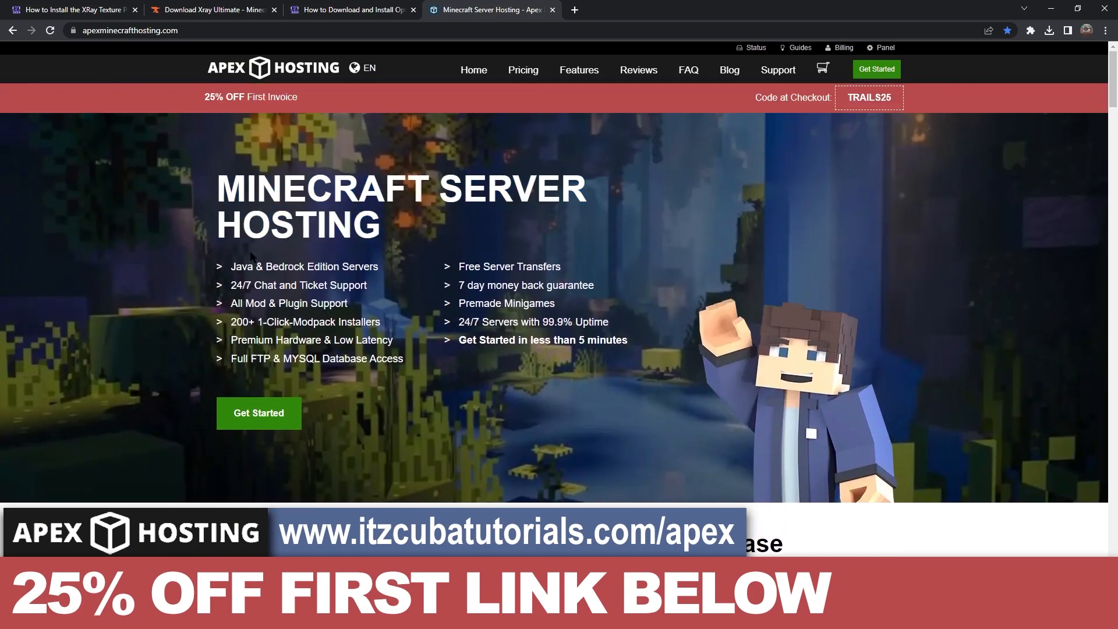
pyautogui.moveTo(449, 225)
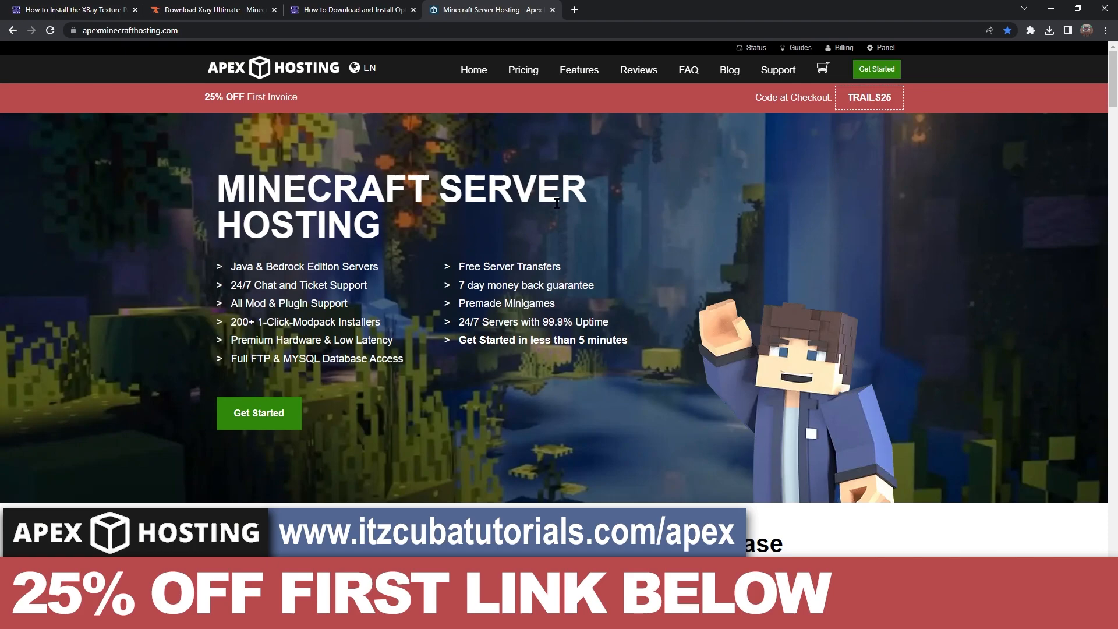
pyautogui.moveTo(478, 228)
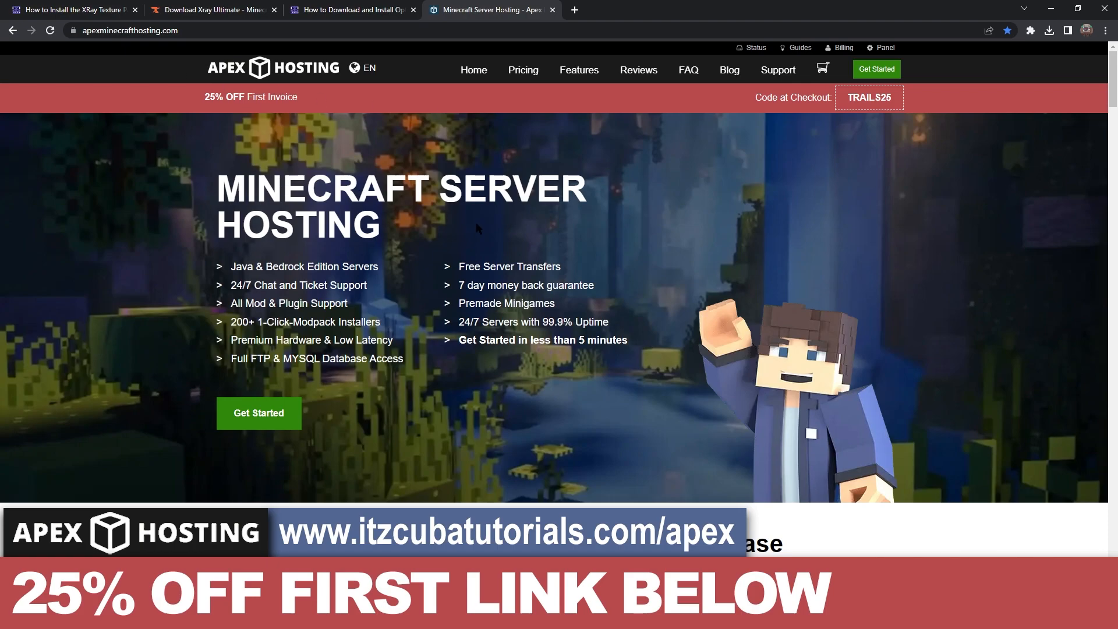
pyautogui.moveTo(630, 197)
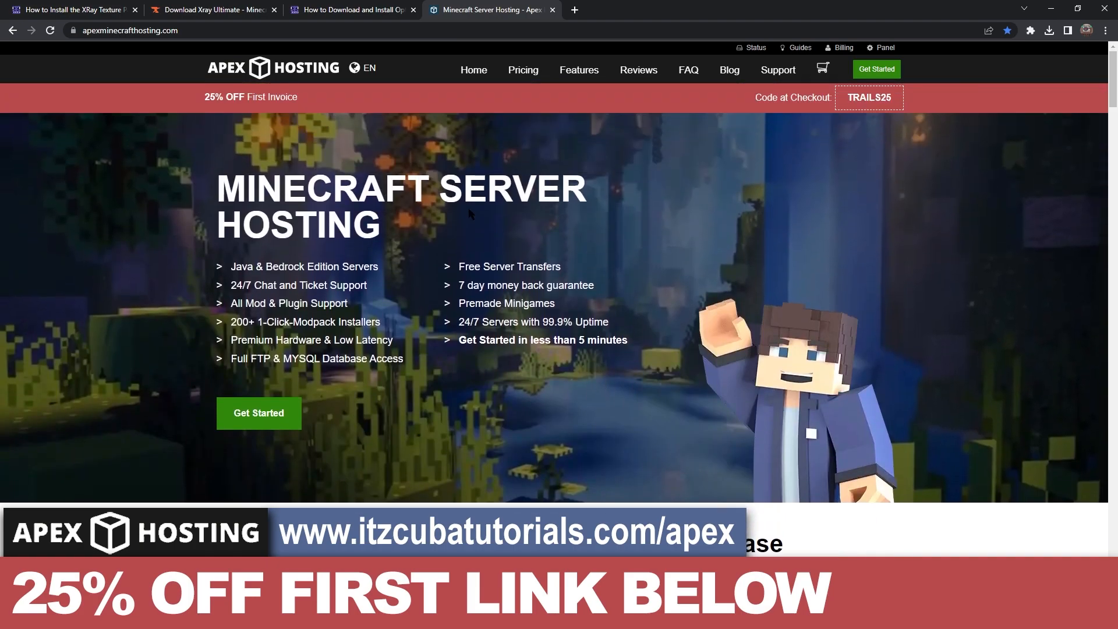
pyautogui.moveTo(335, 106)
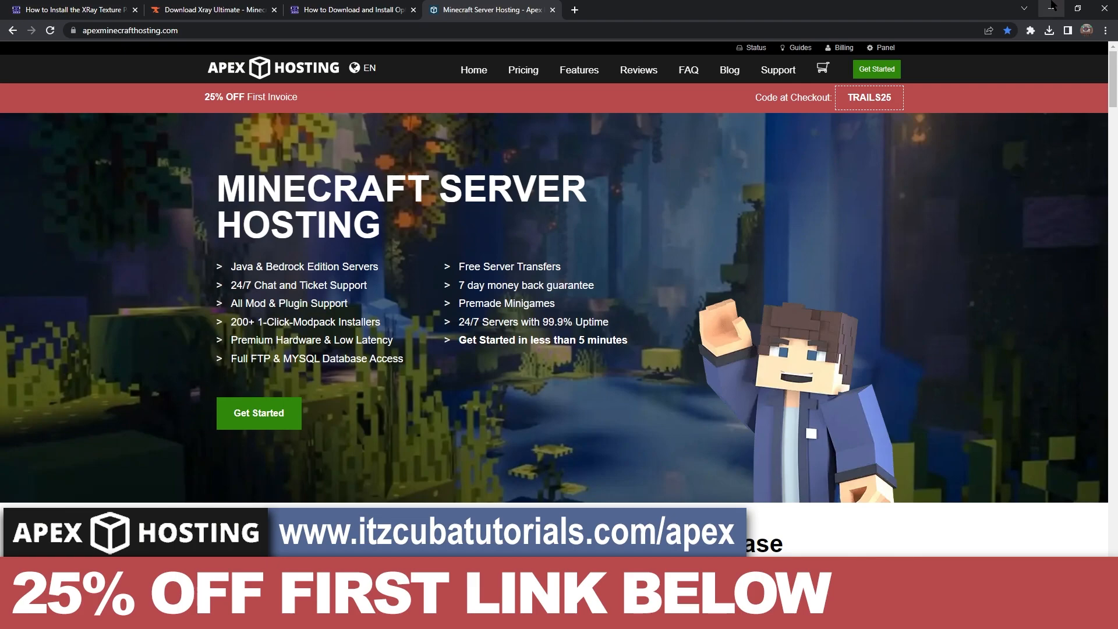
pyautogui.moveTo(1050, 8)
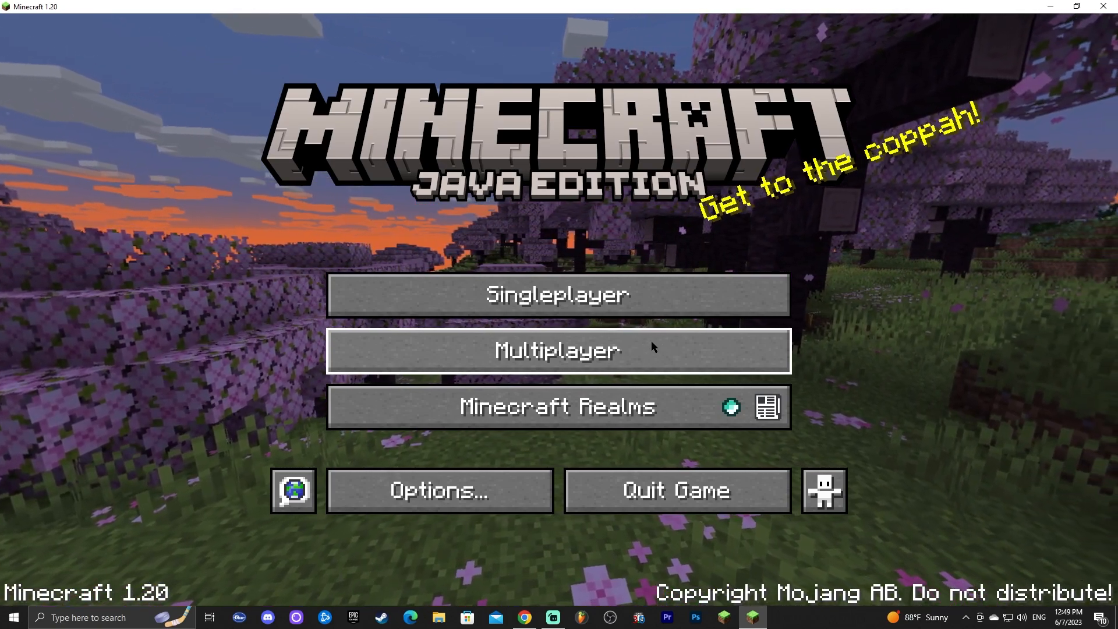
pyautogui.moveTo(558, 294)
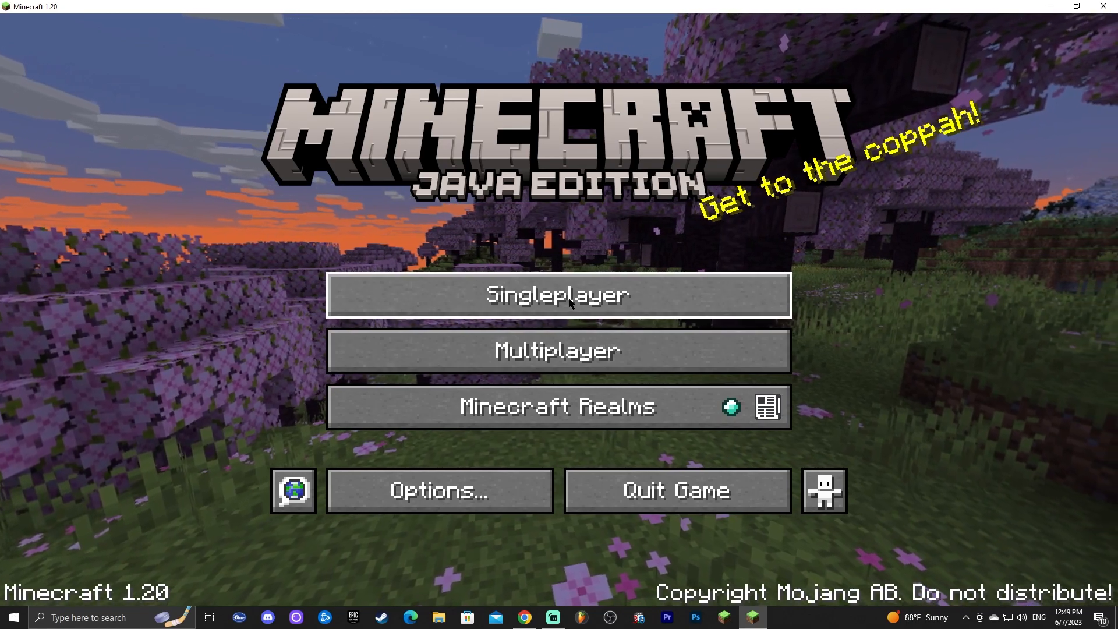
# Step: Create a new singleplayer world named 'xray 1' and load into it
pyautogui.click(558, 295)
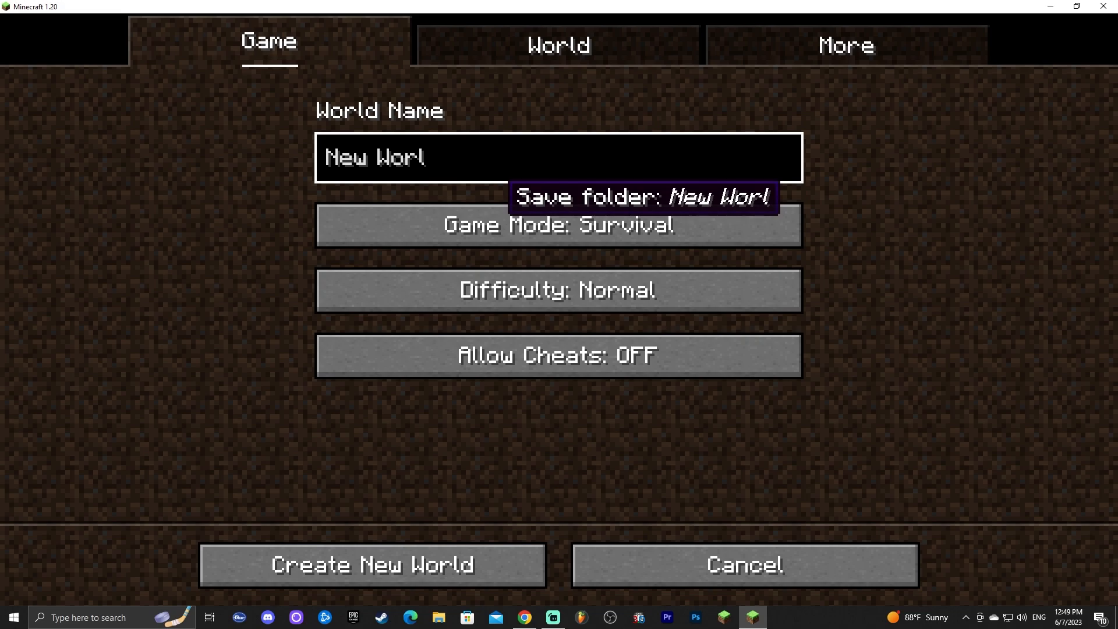
pyautogui.write('xray 1')
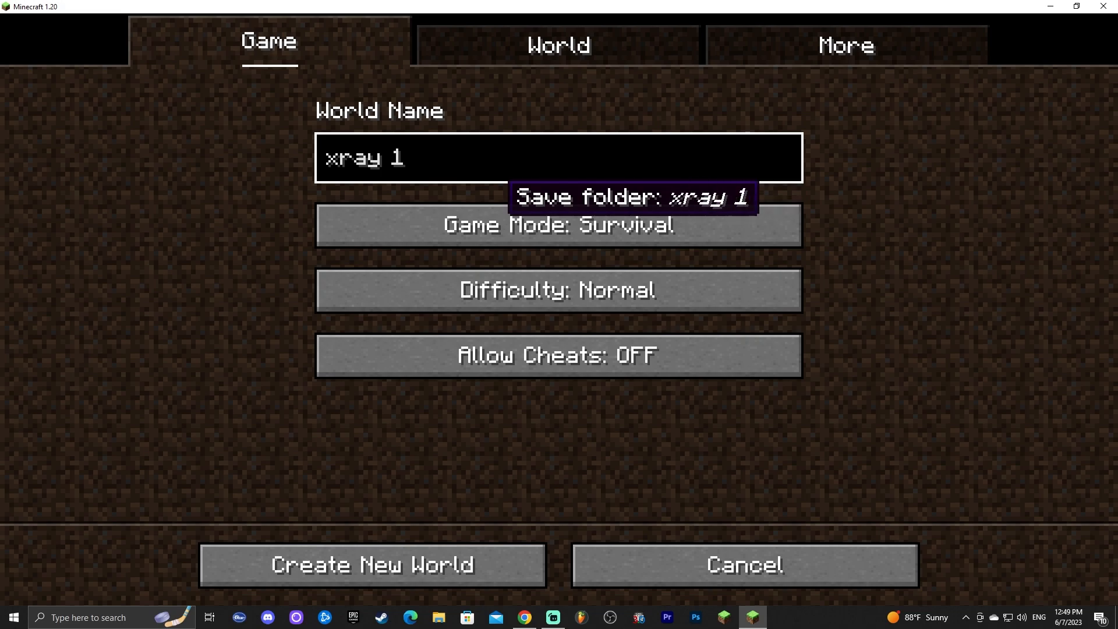
pyautogui.click(370, 564)
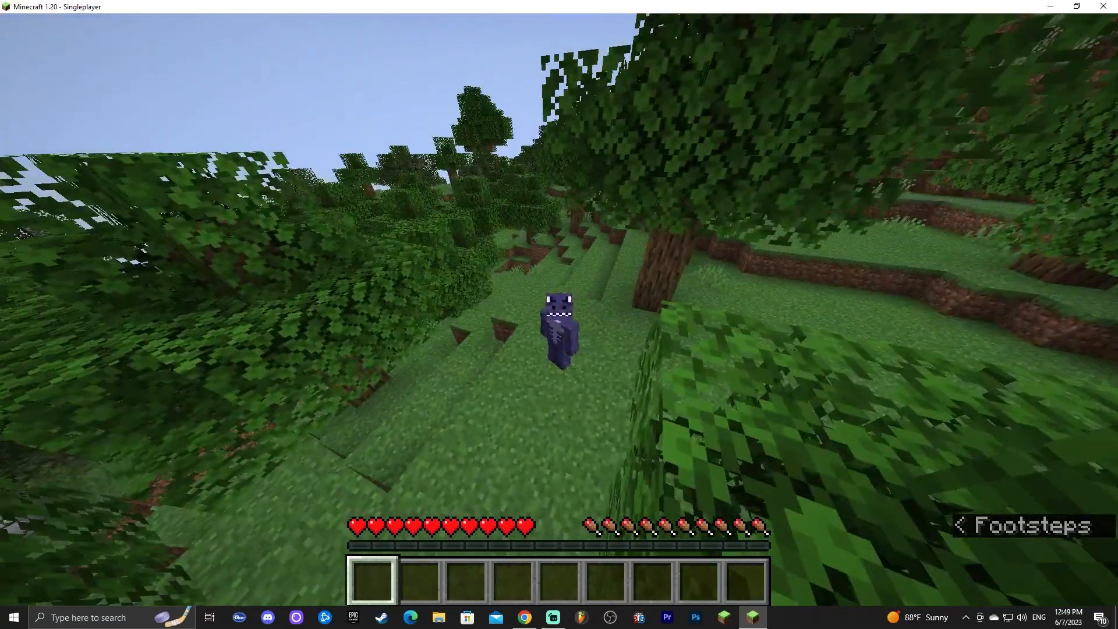
# Step: From the game menu, reach Resource Packs and open the pack folder on disk
pyautogui.press('Escape')
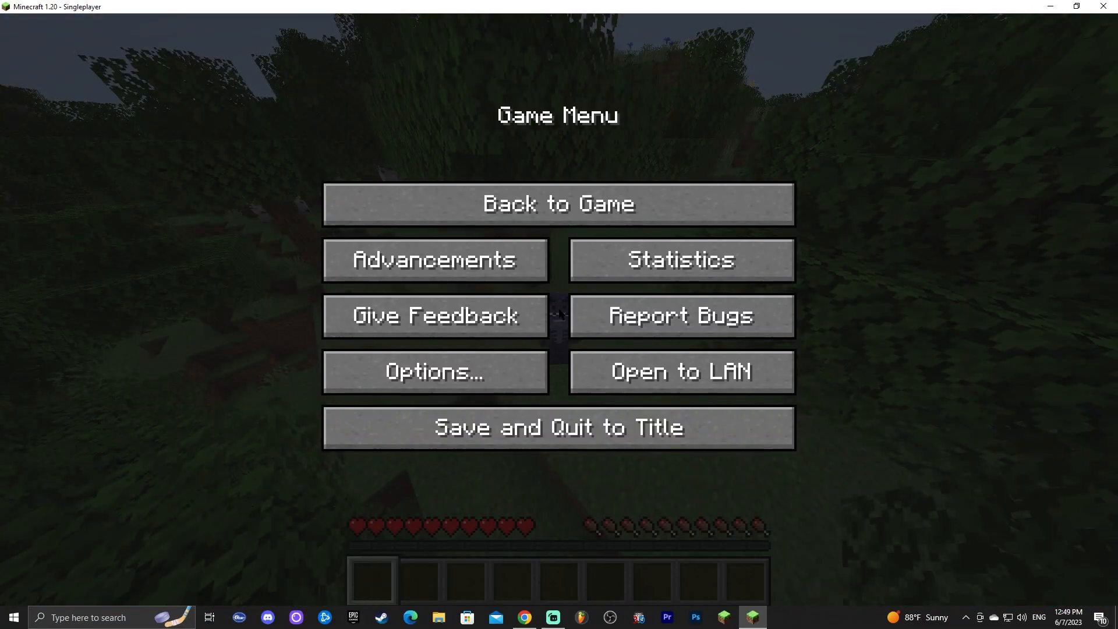
pyautogui.click(434, 371)
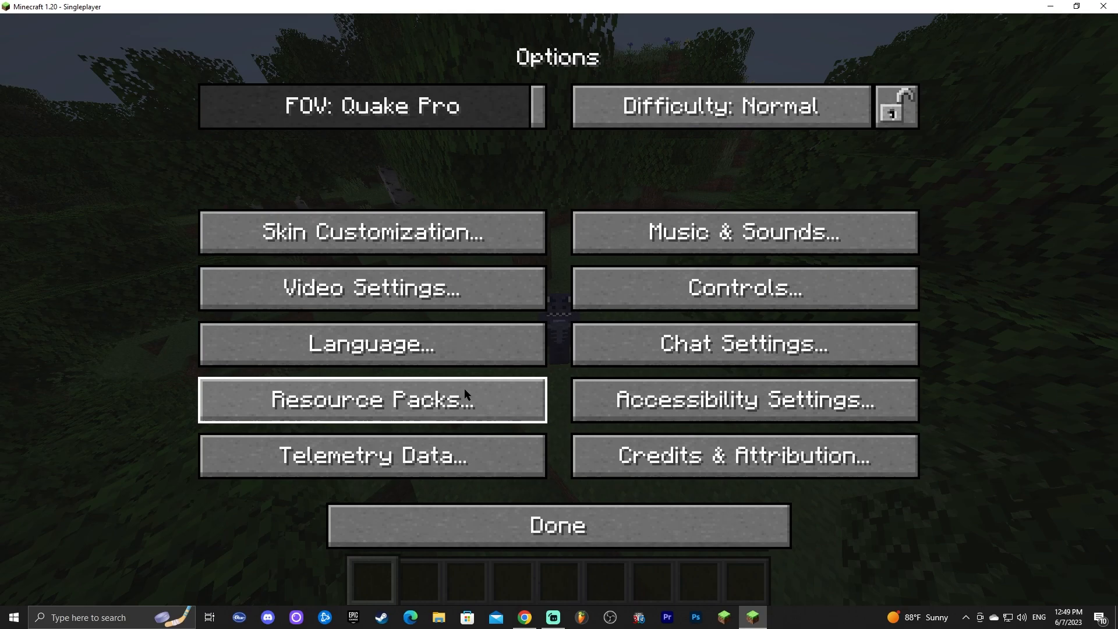
pyautogui.moveTo(354, 405)
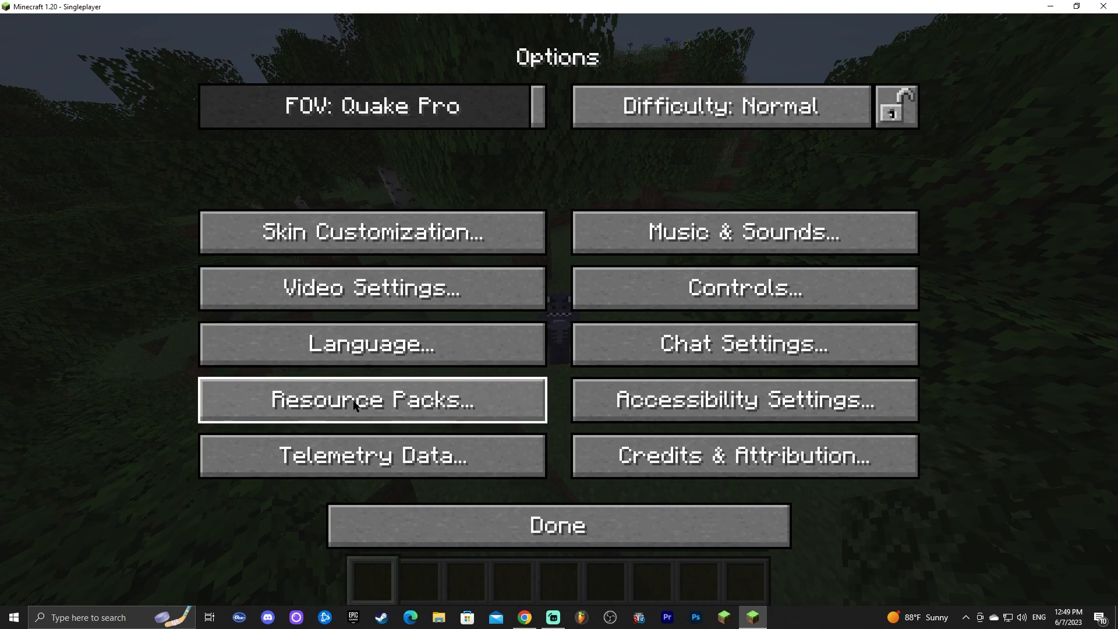
pyautogui.click(372, 398)
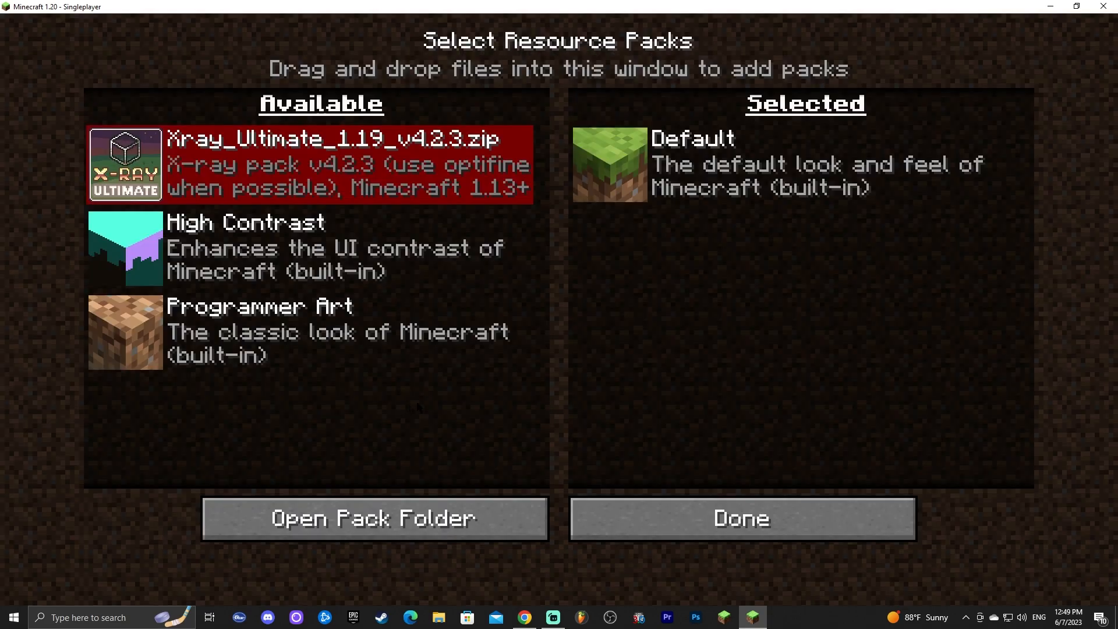
pyautogui.moveTo(125, 249)
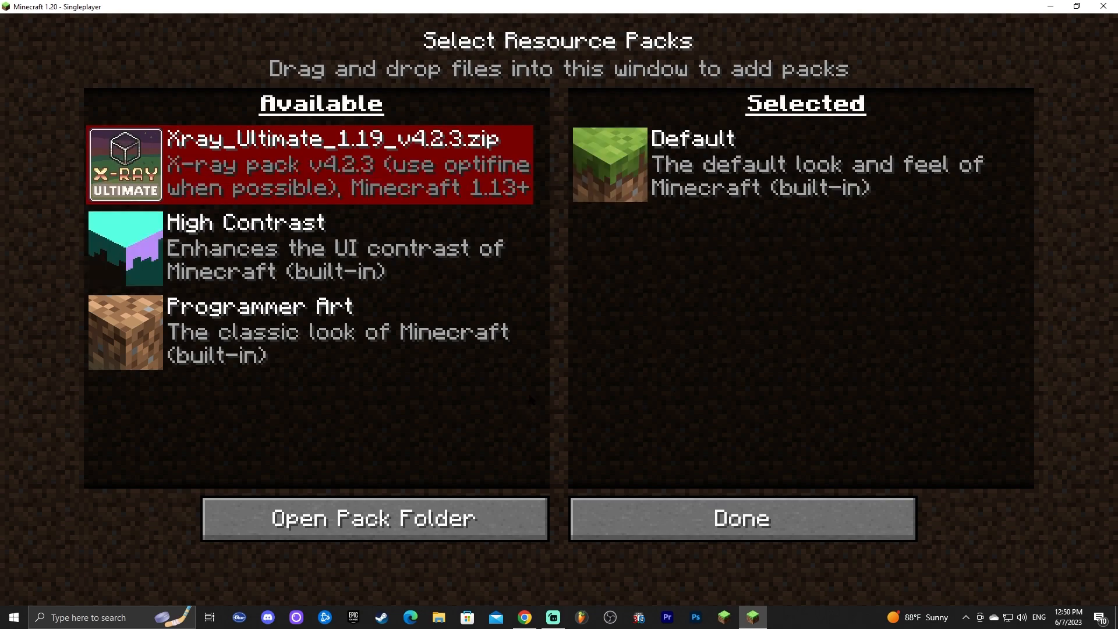
pyautogui.moveTo(373, 517)
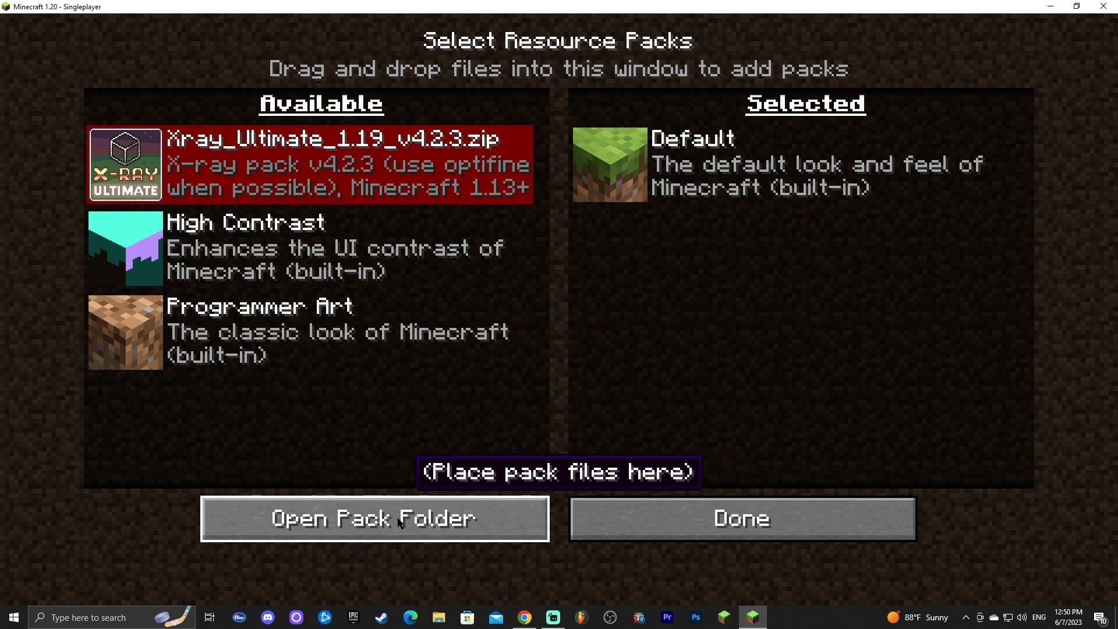
pyautogui.click(374, 517)
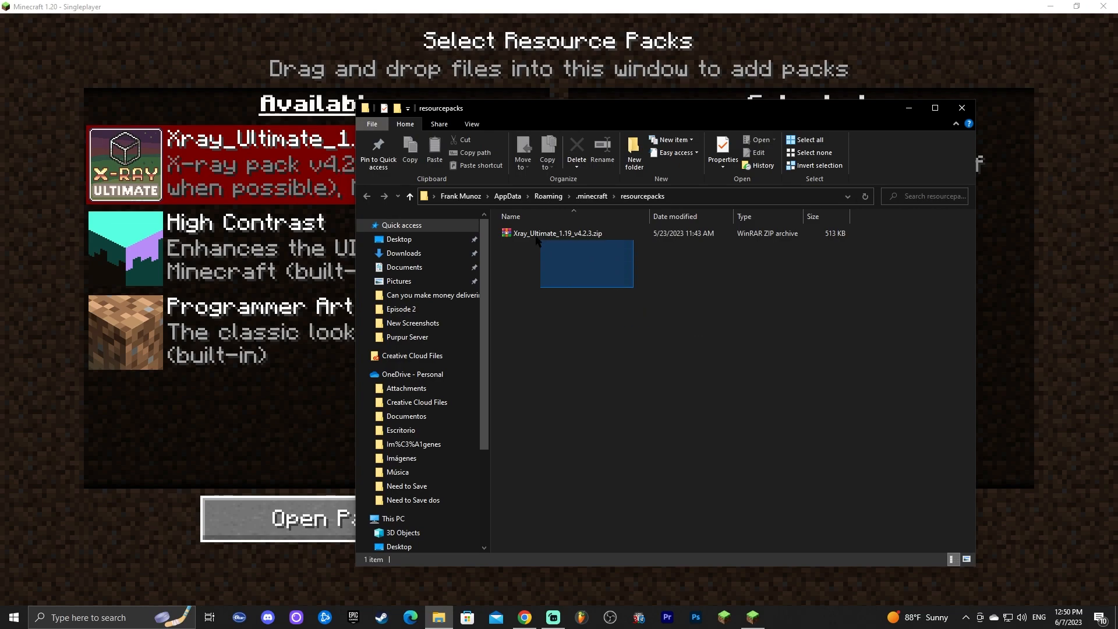
# Step: Drag Xray_Ultimate_1.19_v4.2.3.zip out of the resourcepacks folder onto the desktop
pyautogui.click(558, 233)
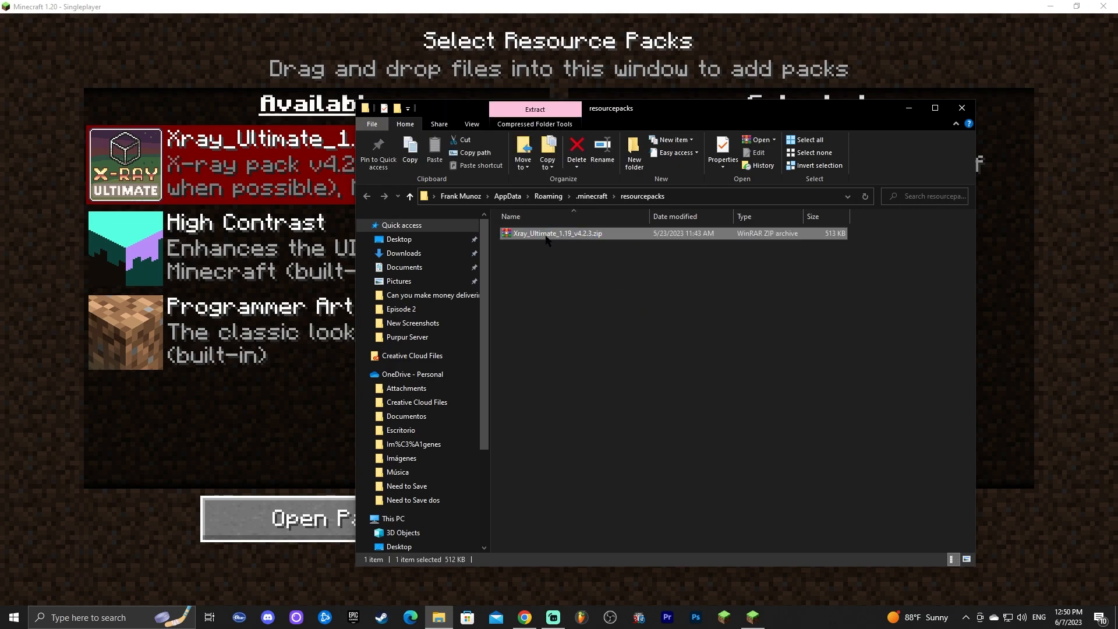
pyautogui.moveTo(560, 233)
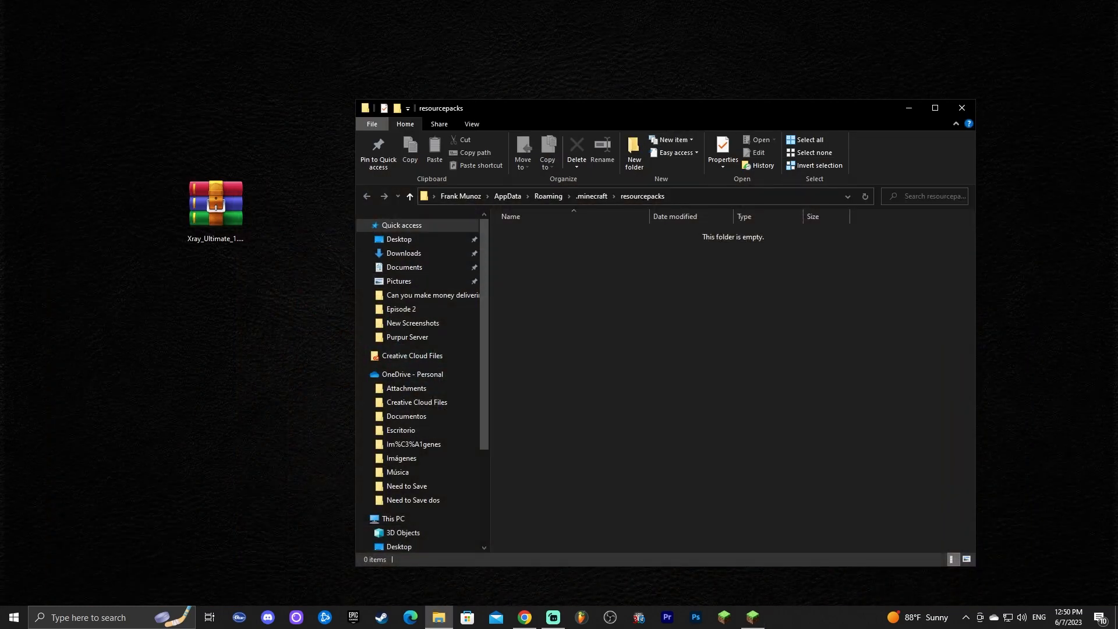
pyautogui.click(215, 207)
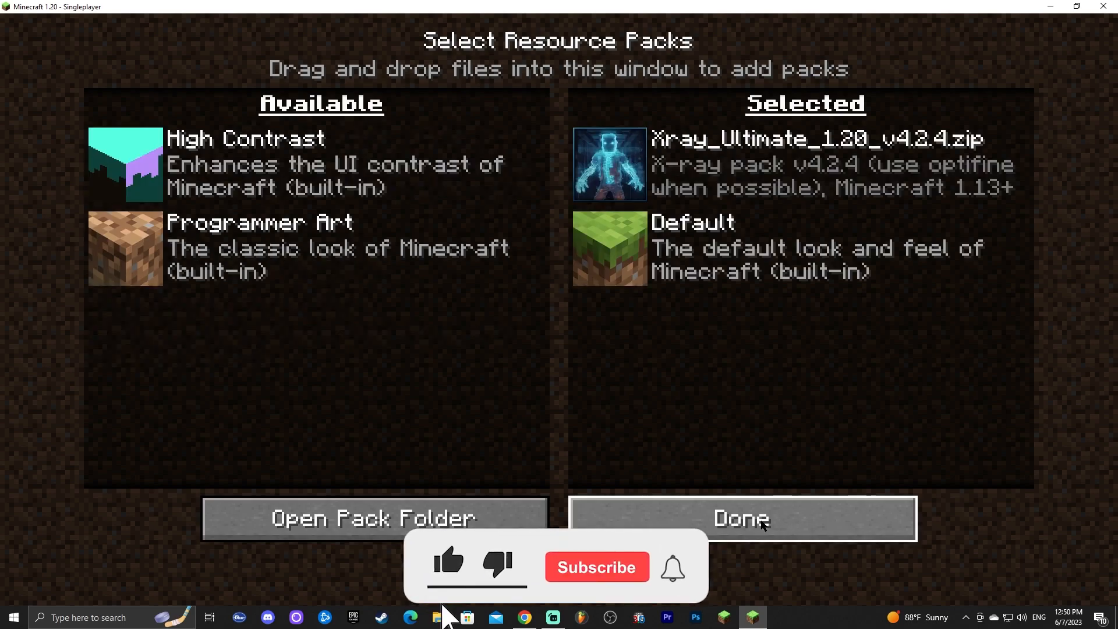
# Step: Apply Xray_Ultimate_1.20_v4.2.4.zip so the terrain turns transparent, then return to the game menu
pyautogui.click(741, 517)
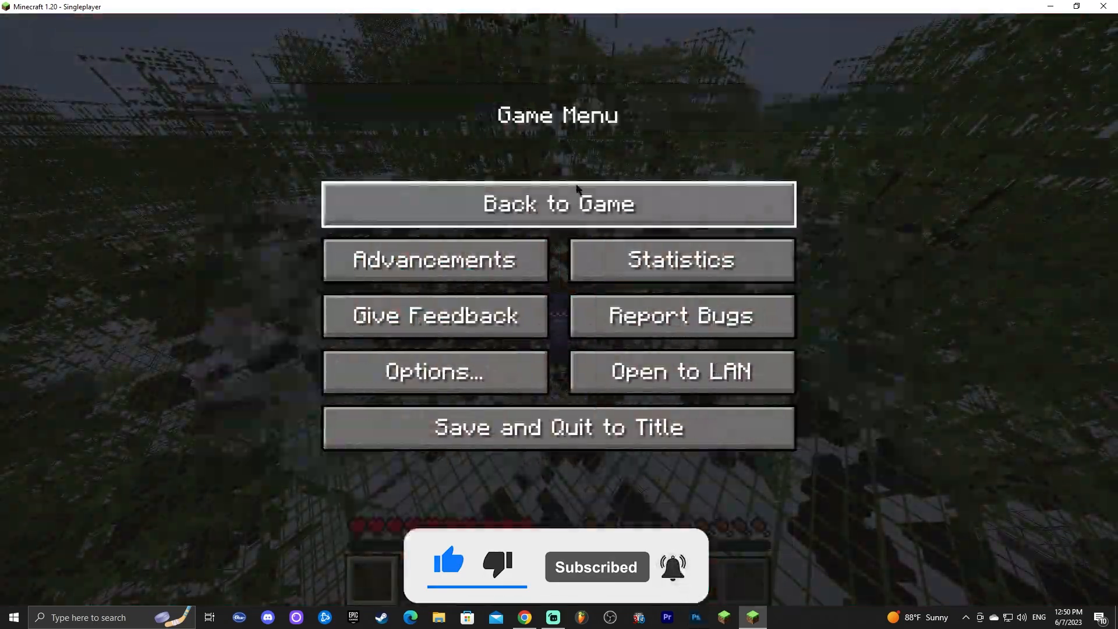
pyautogui.click(557, 202)
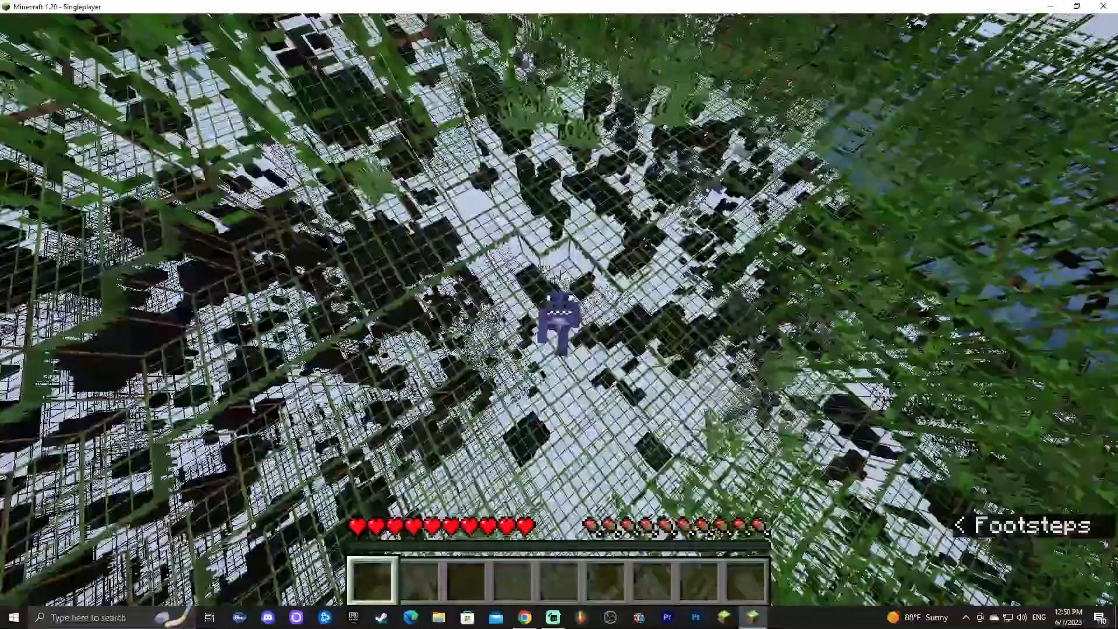
pyautogui.press('Escape')
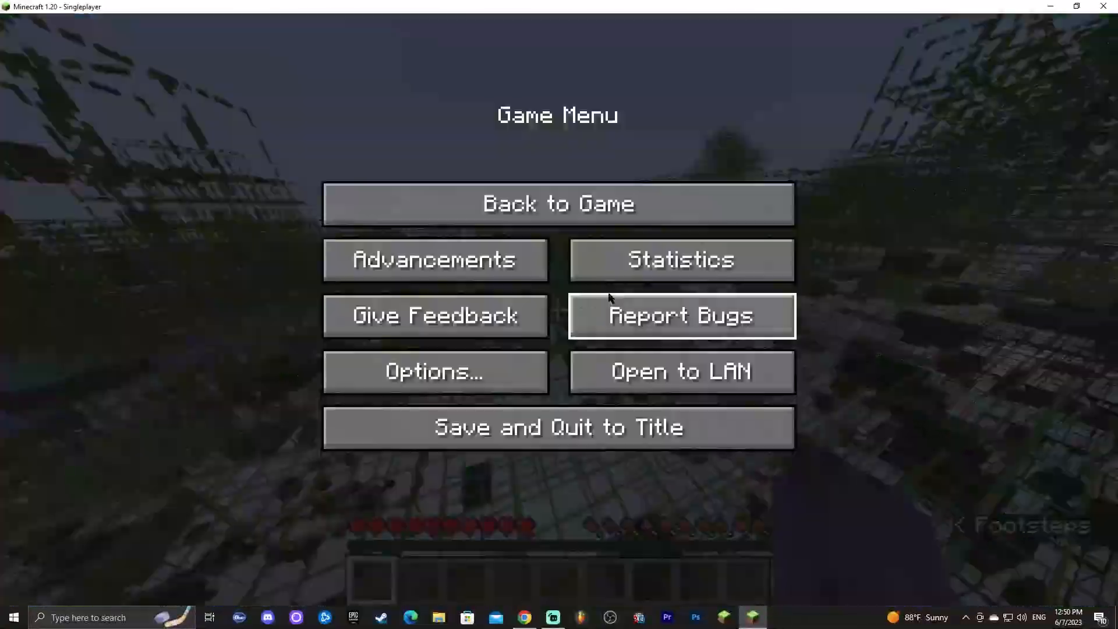
# Step: Open the xray 1 world to LAN with the game mode set to Creative
pyautogui.click(678, 372)
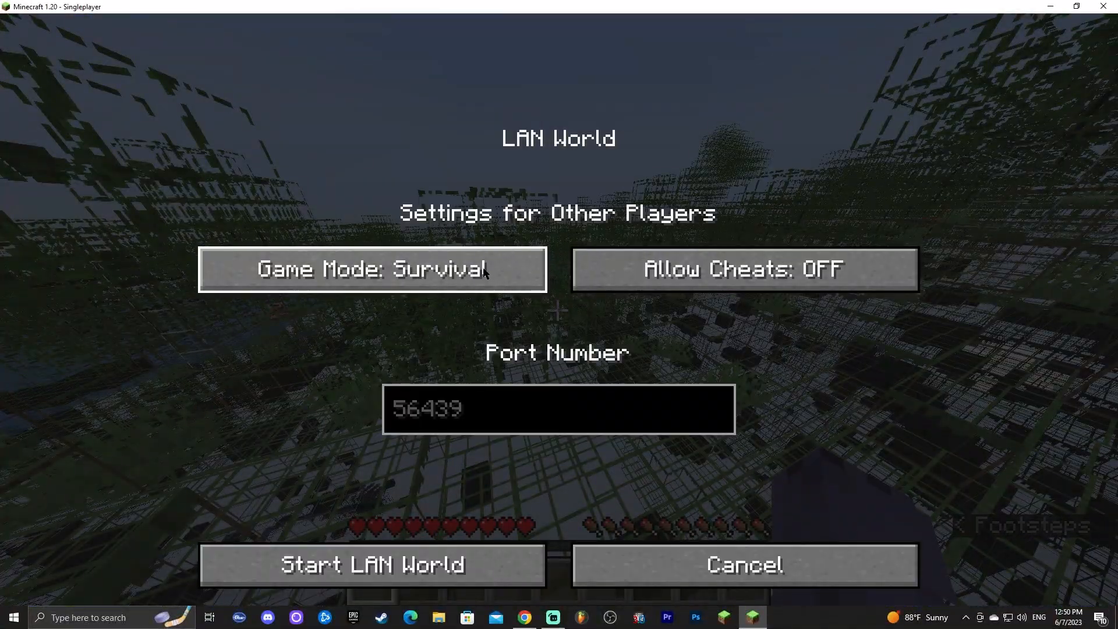
pyautogui.click(372, 564)
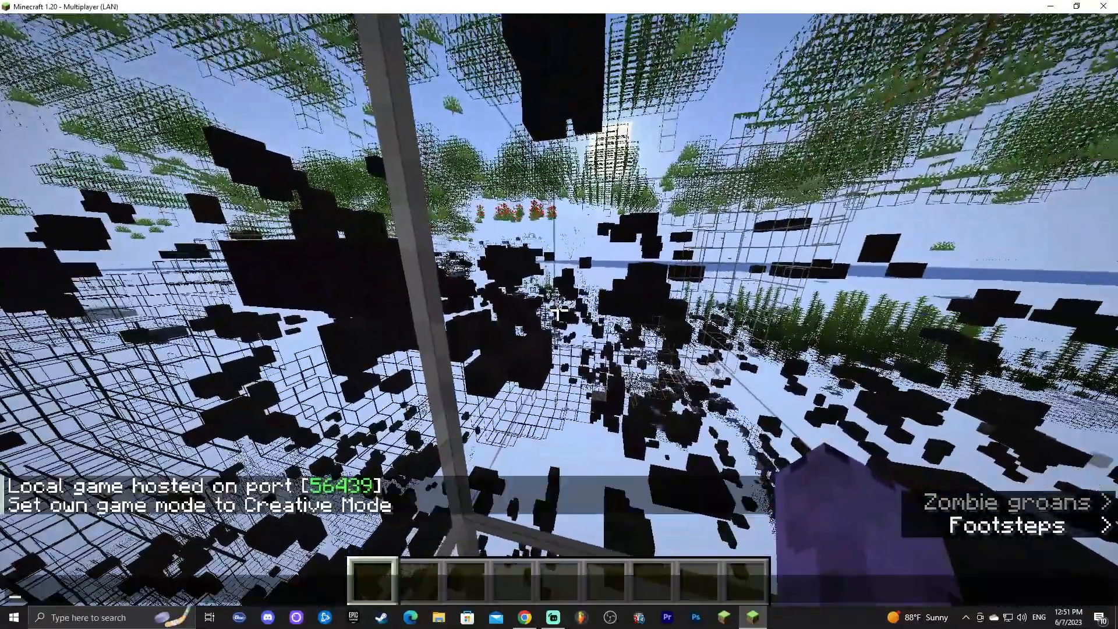
# Step: Run /gamemode to change your mode, then begin an /effect give @s command
pyautogui.write('/gamemode adventure')
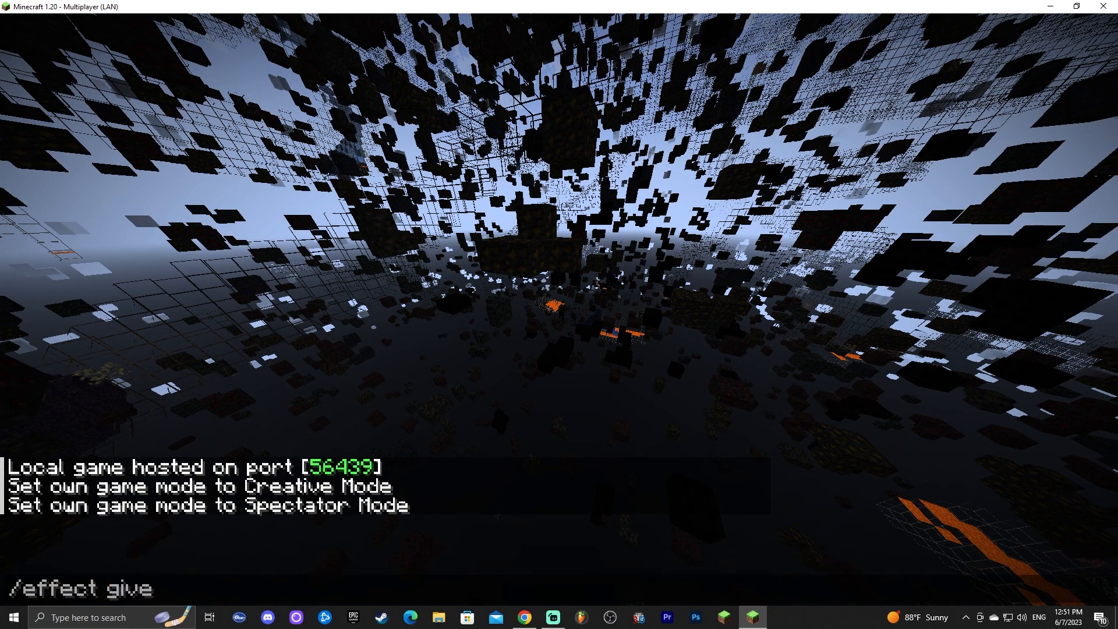
pyautogui.write('@s')
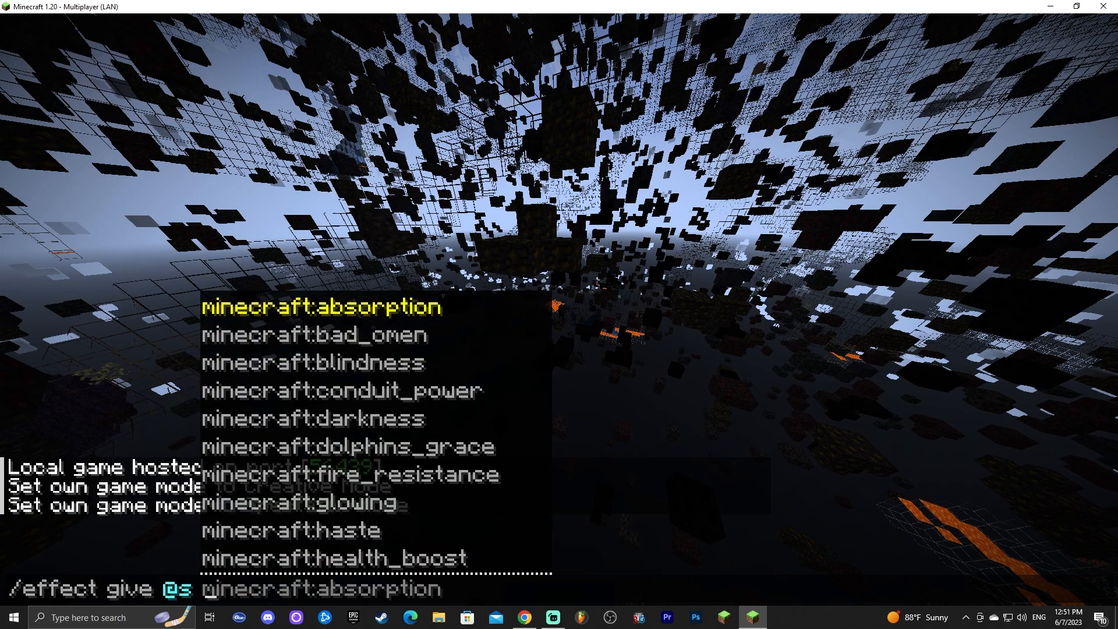